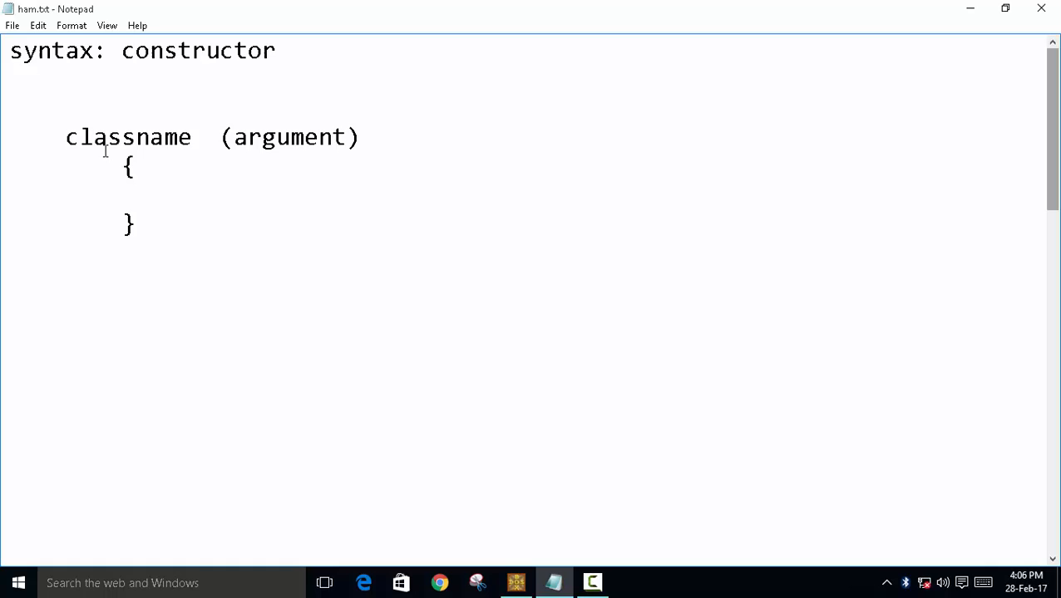
mouse_move(256, 143)
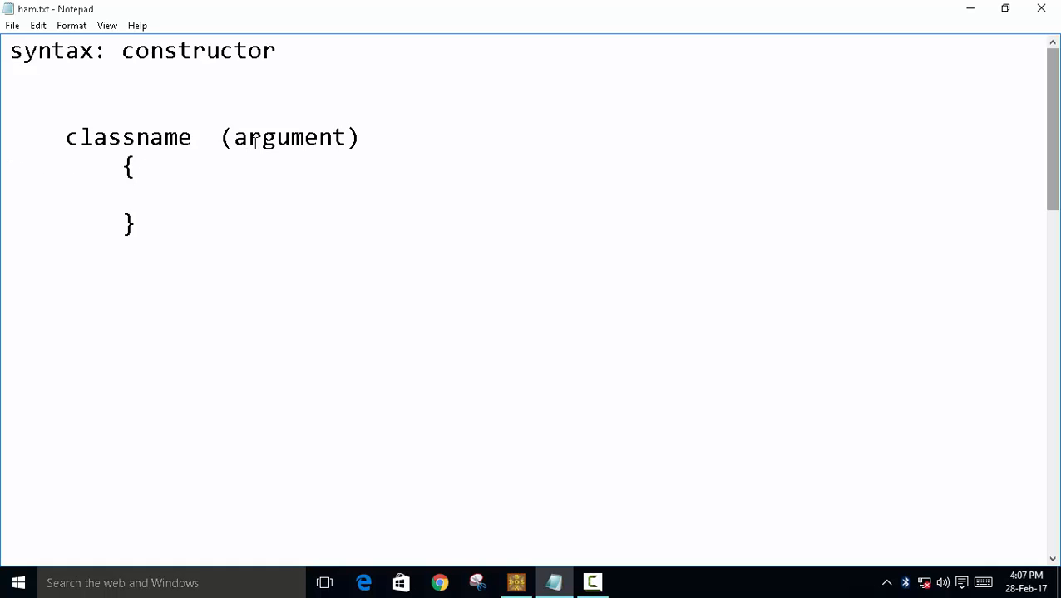
mouse_move(335, 116)
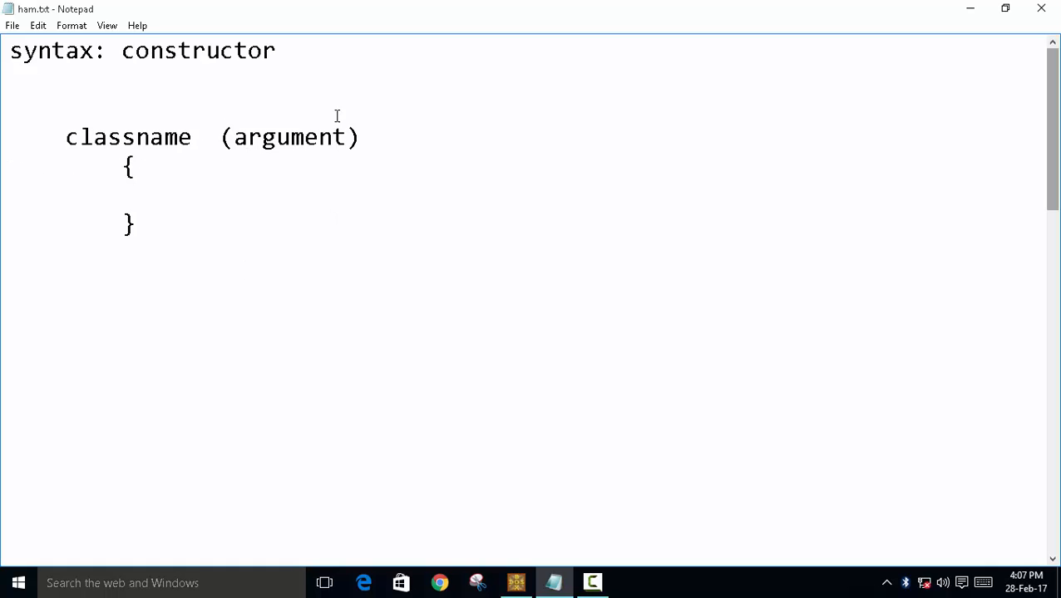
mouse_move(181, 202)
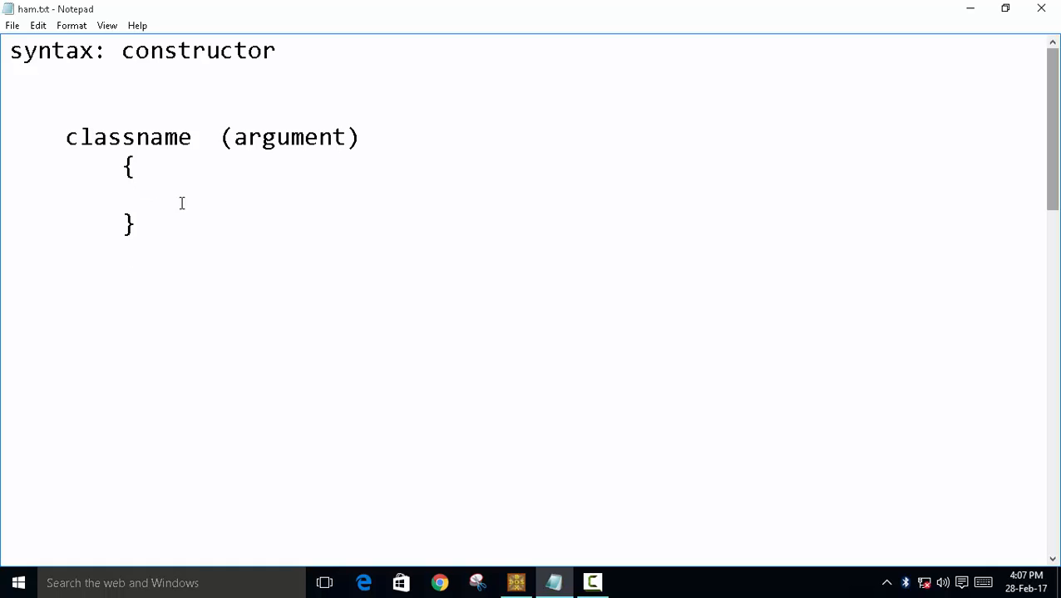
- Scroll ham.txt down to the constructor types list: simple, parameterized, copy, overloaded/multiple
scroll(down, 3)
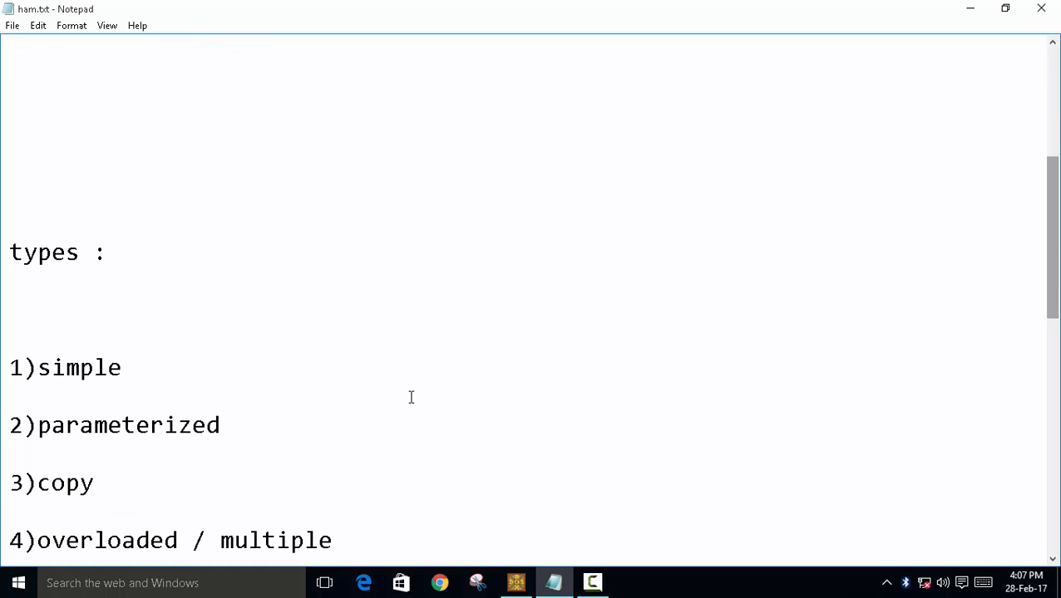
mouse_move(176, 399)
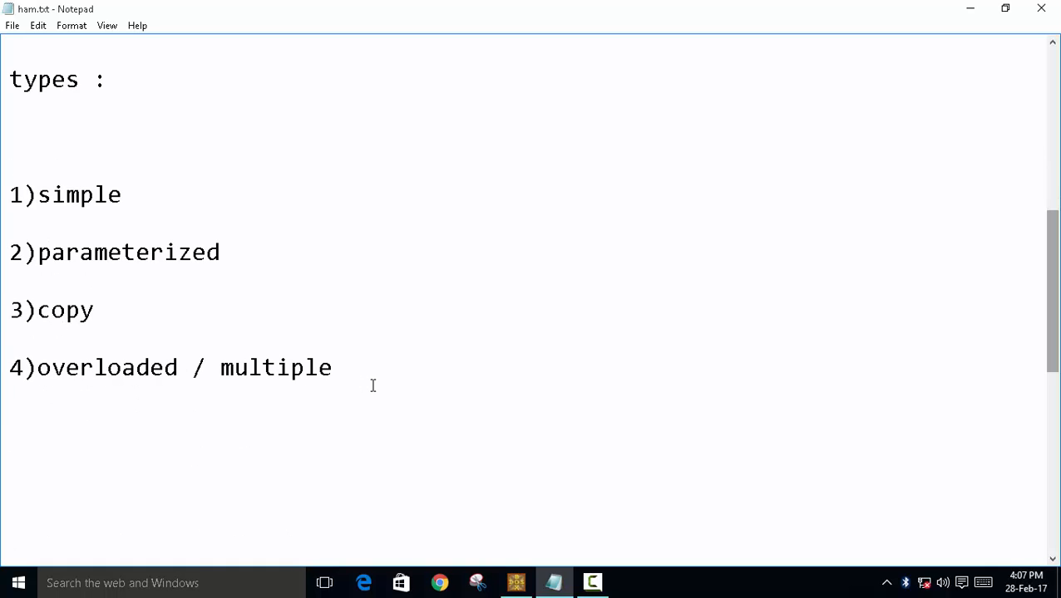
mouse_move(70, 352)
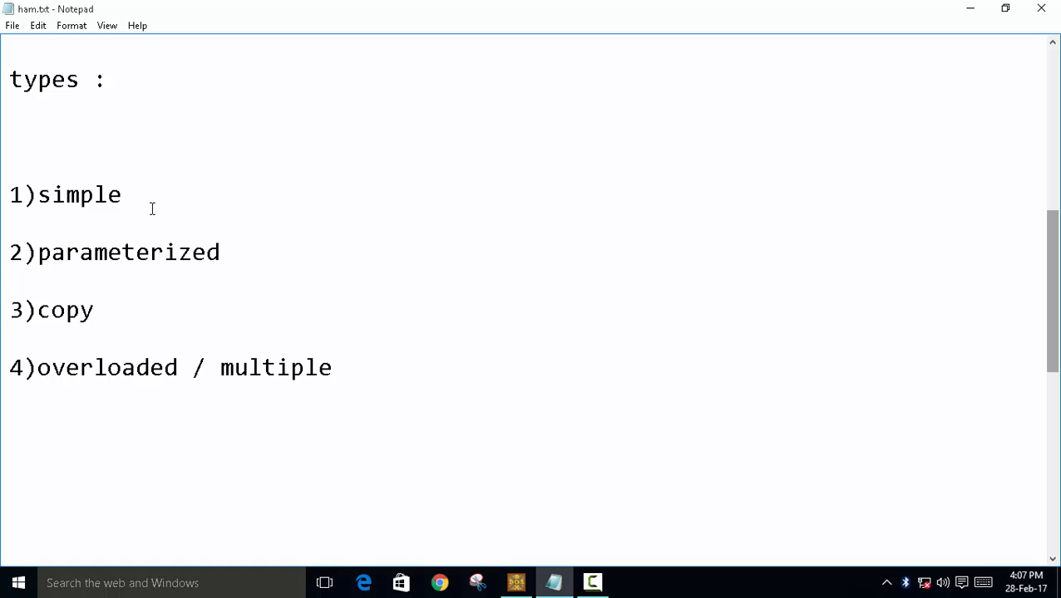
- Review the class student example, highlighting student and rno, then move to the blank NONAME01.CPP
scroll(down, 3)
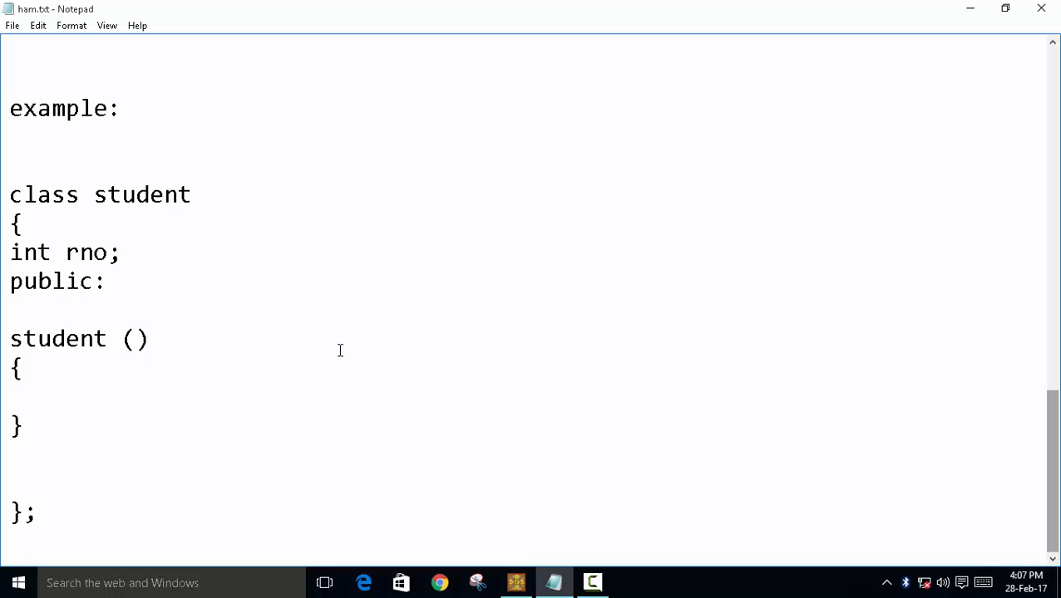
mouse_move(3, 183)
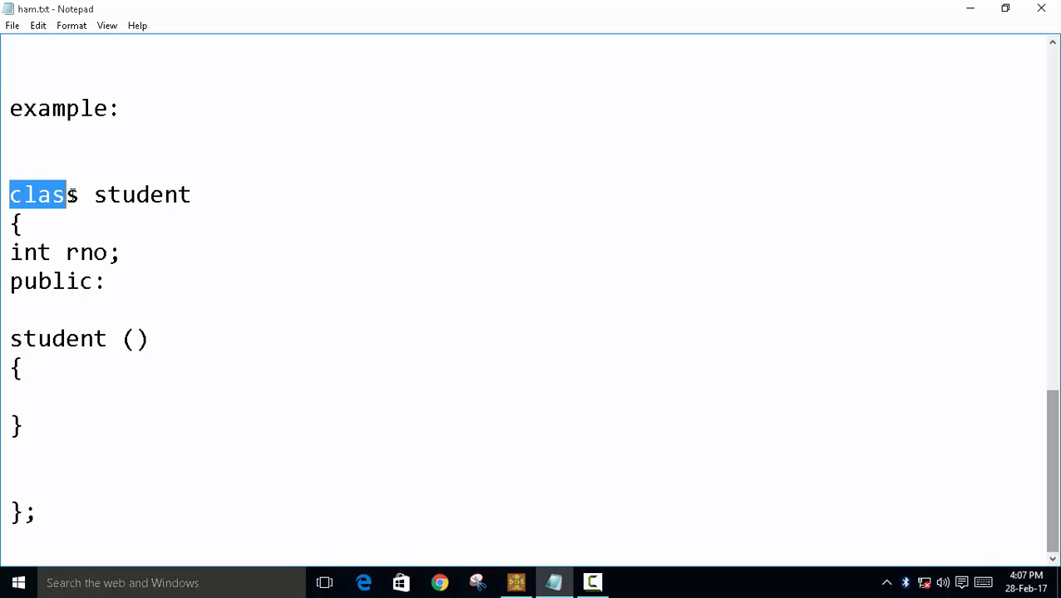
double_click(141, 194)
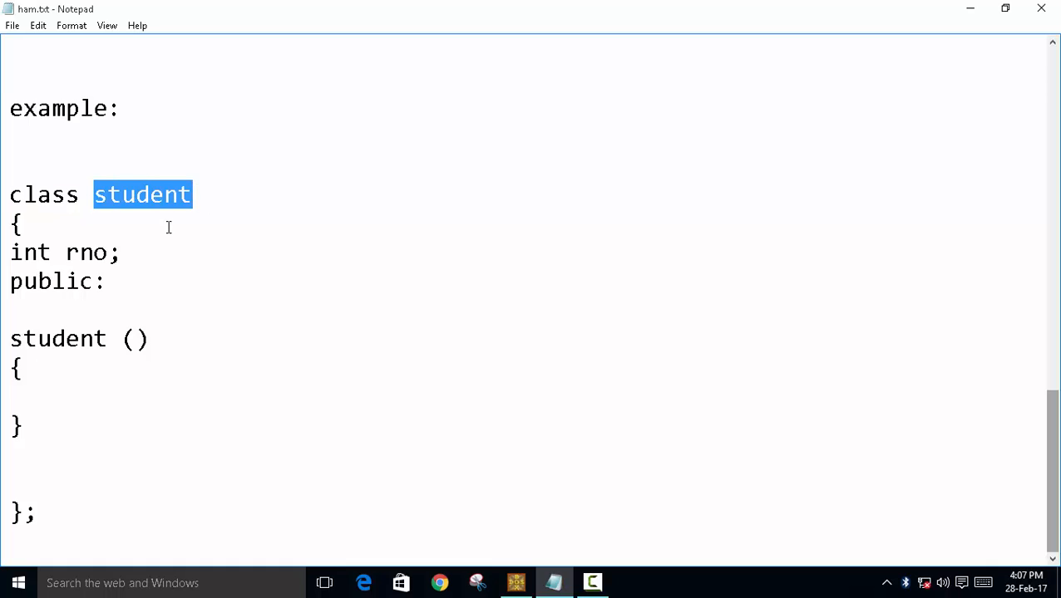
double_click(84, 253)
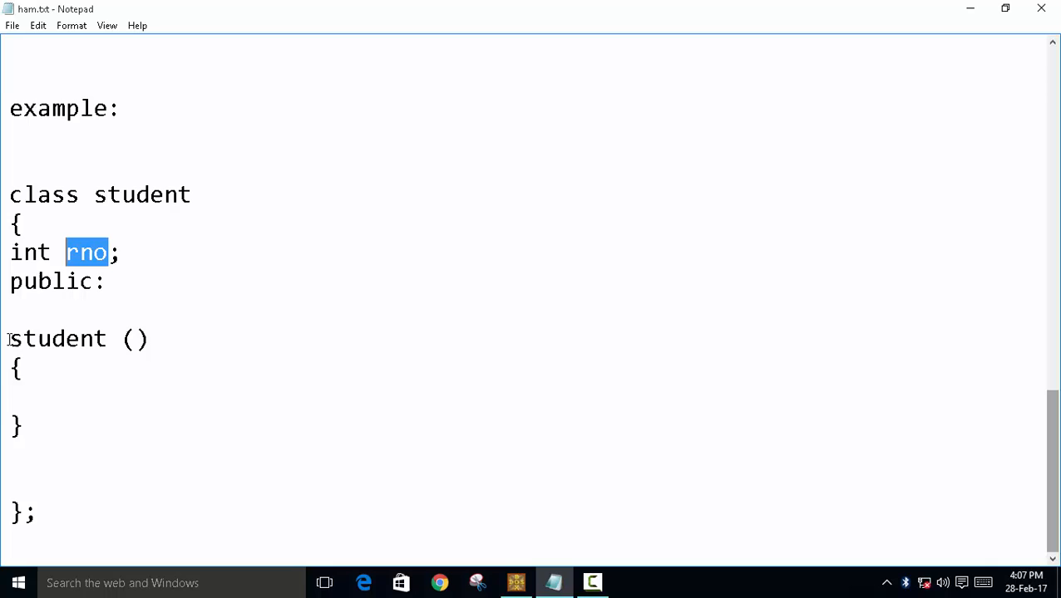
mouse_move(130, 362)
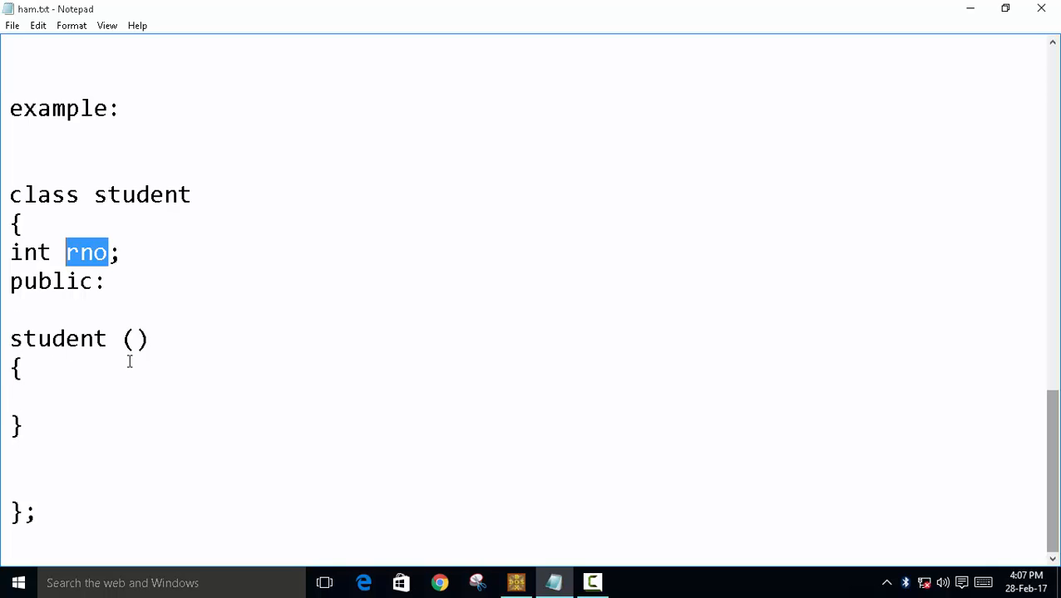
double_click(57, 339)
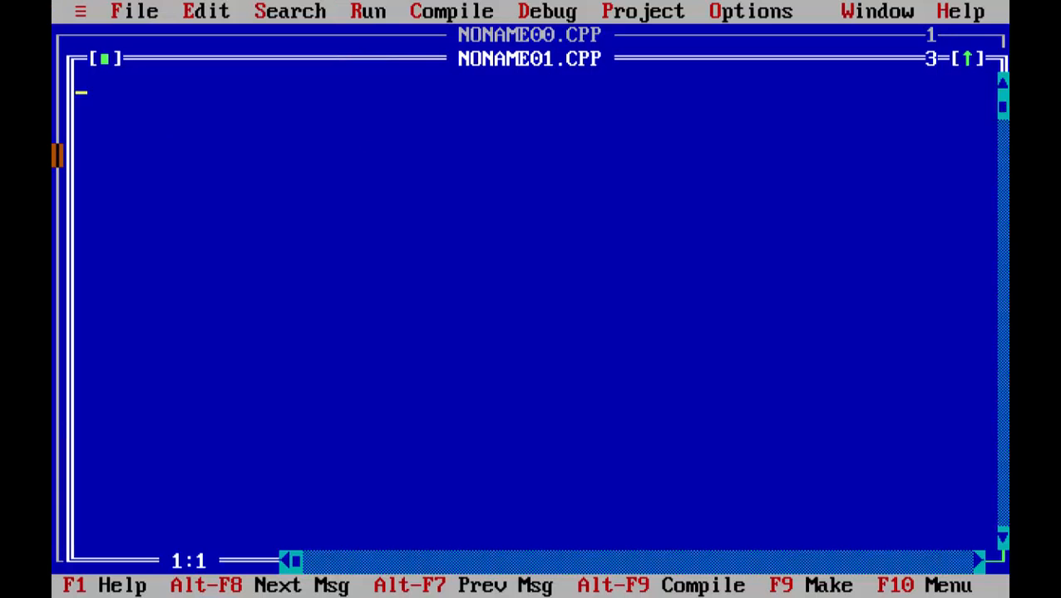
- Add the #include lines for iostream.h and conio.h
text(#incl)
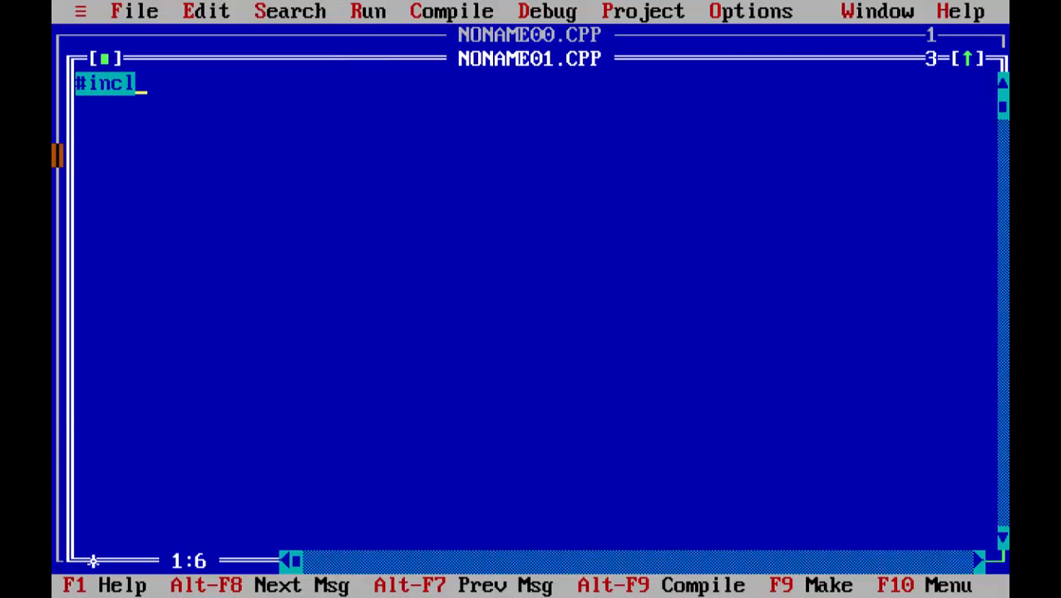
text(ude<iostream)
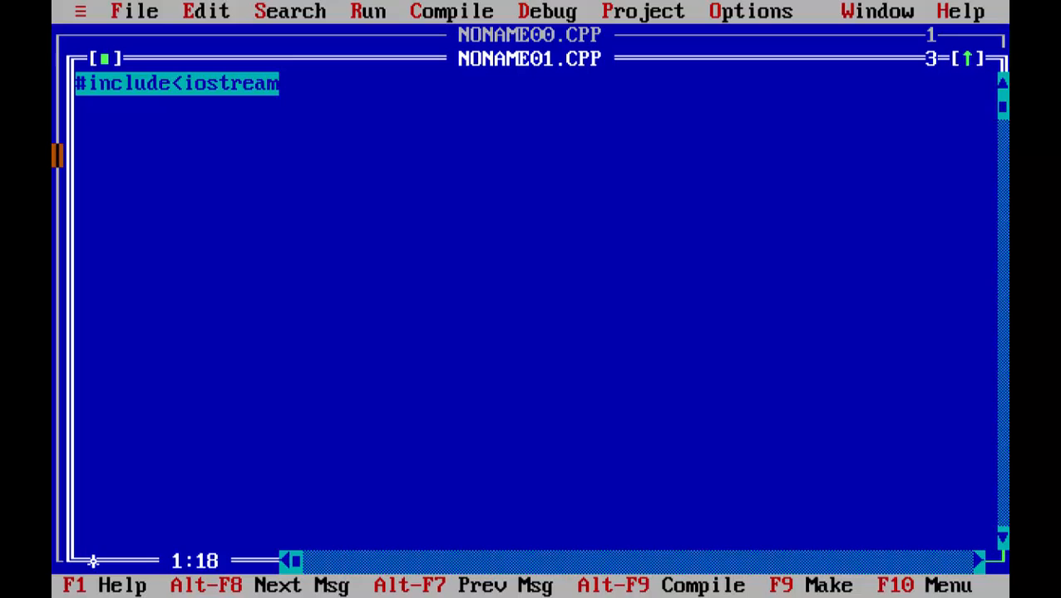
text(.h>)
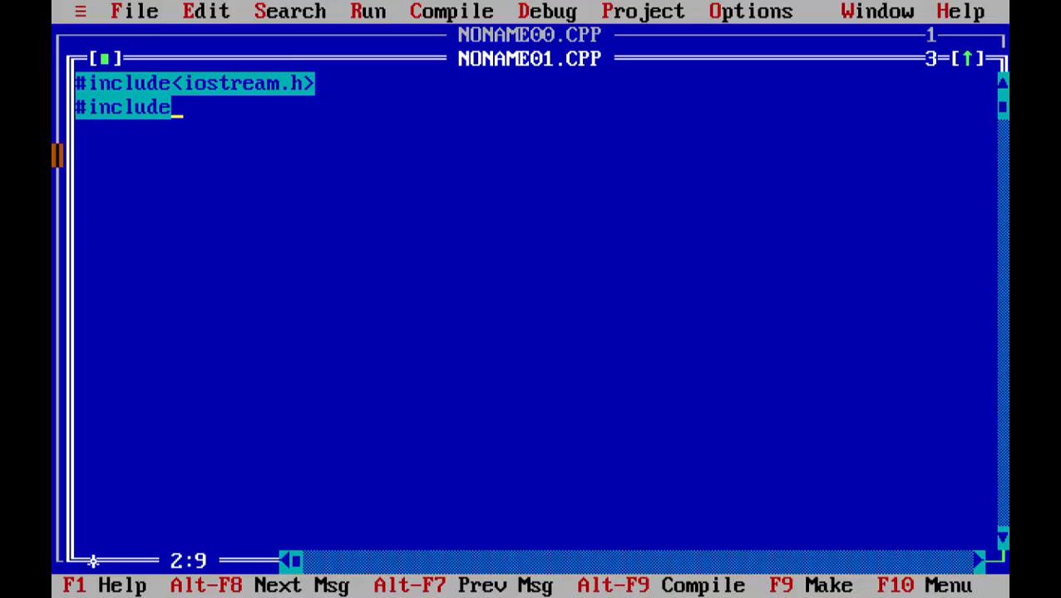
text(<co)
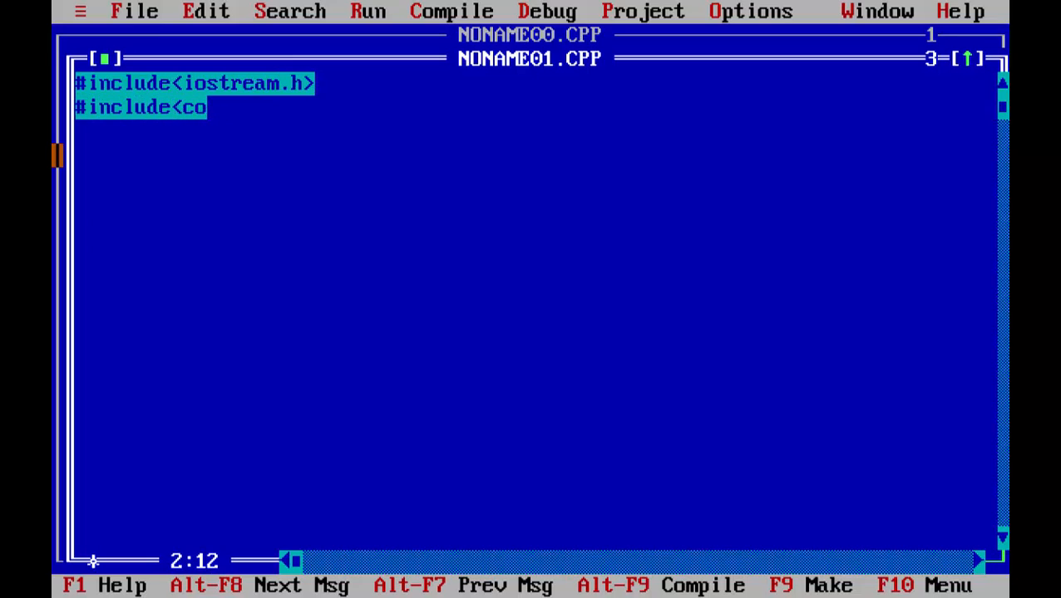
text(nio.h>)
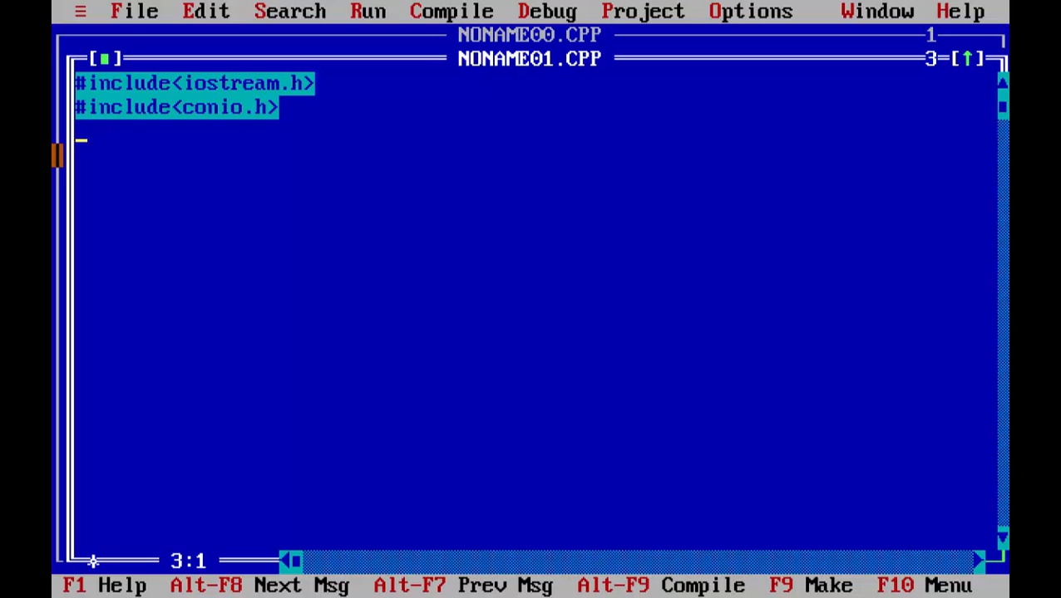
- Begin class student with members int rno; and char name[20]
text(class stue)
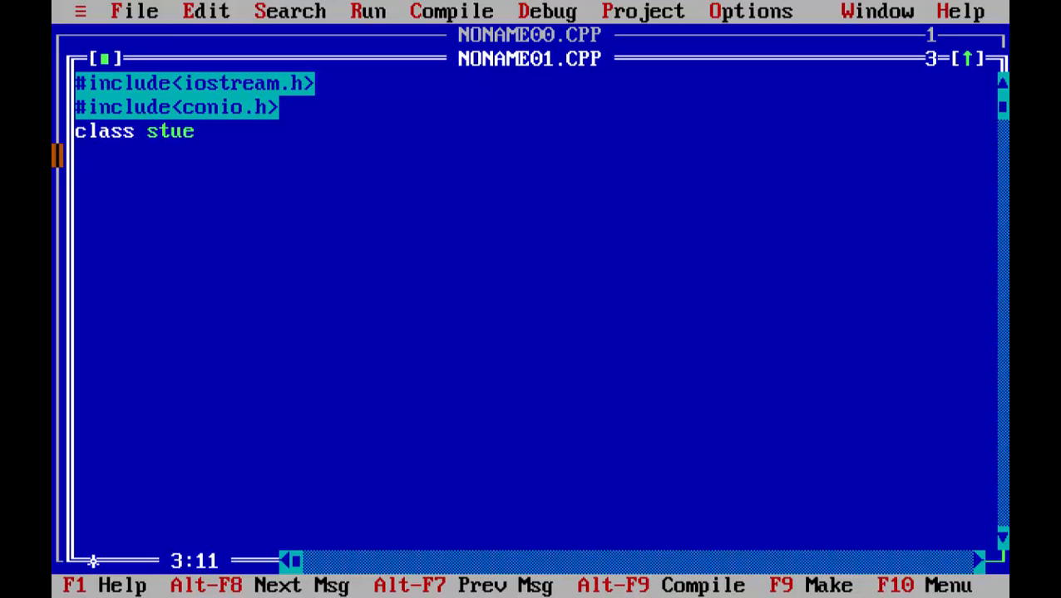
text(dent)
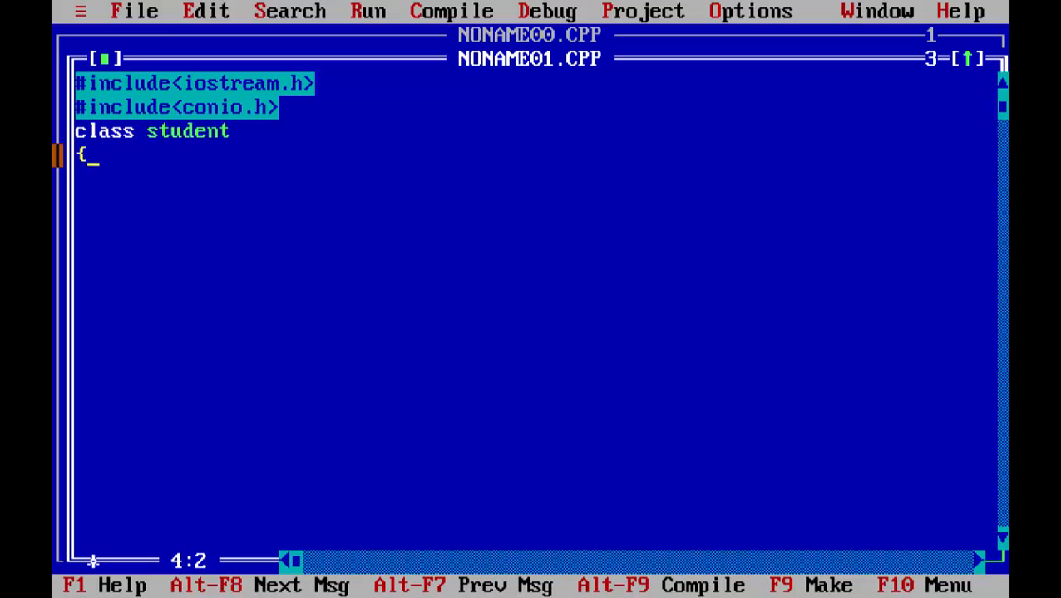
text(int)
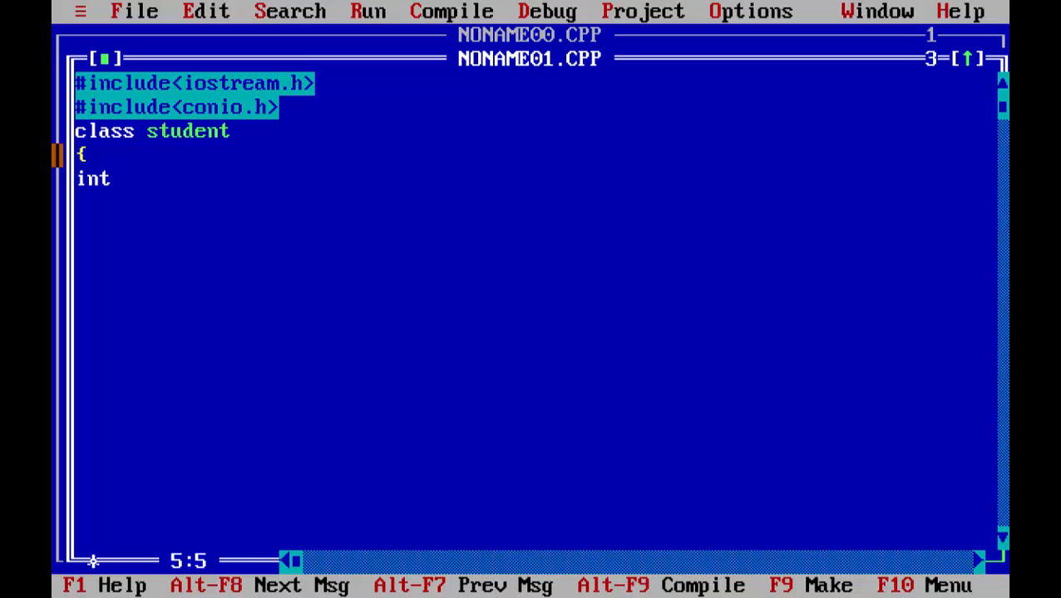
text(rno;)
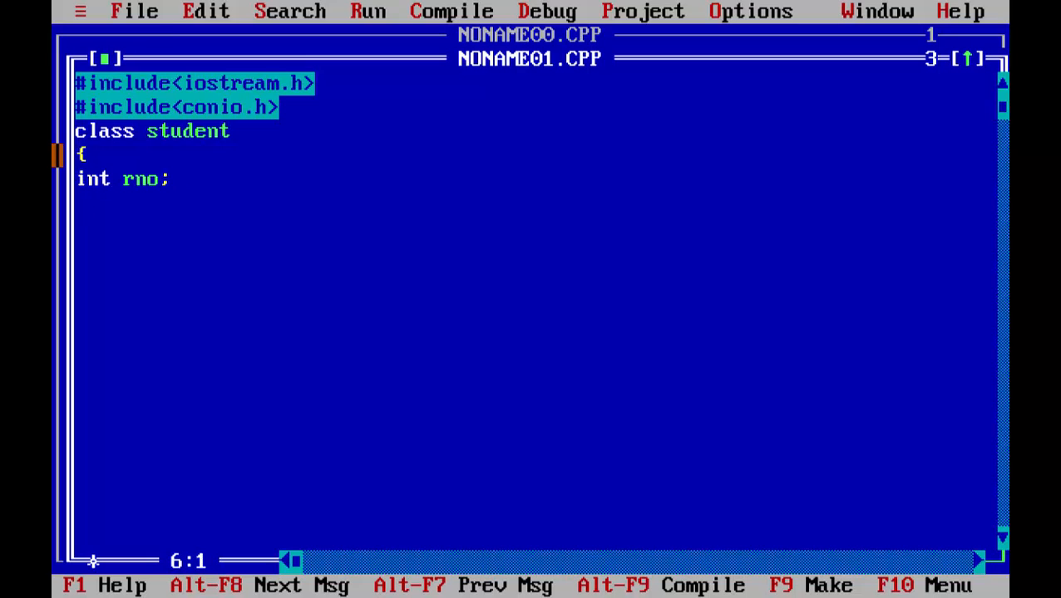
text(char)
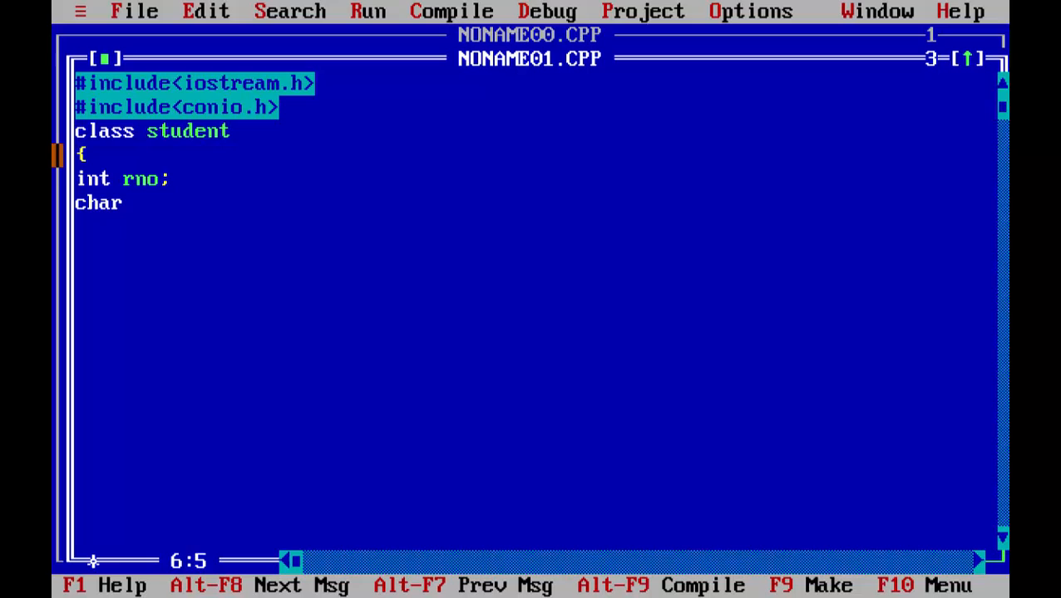
text(name)
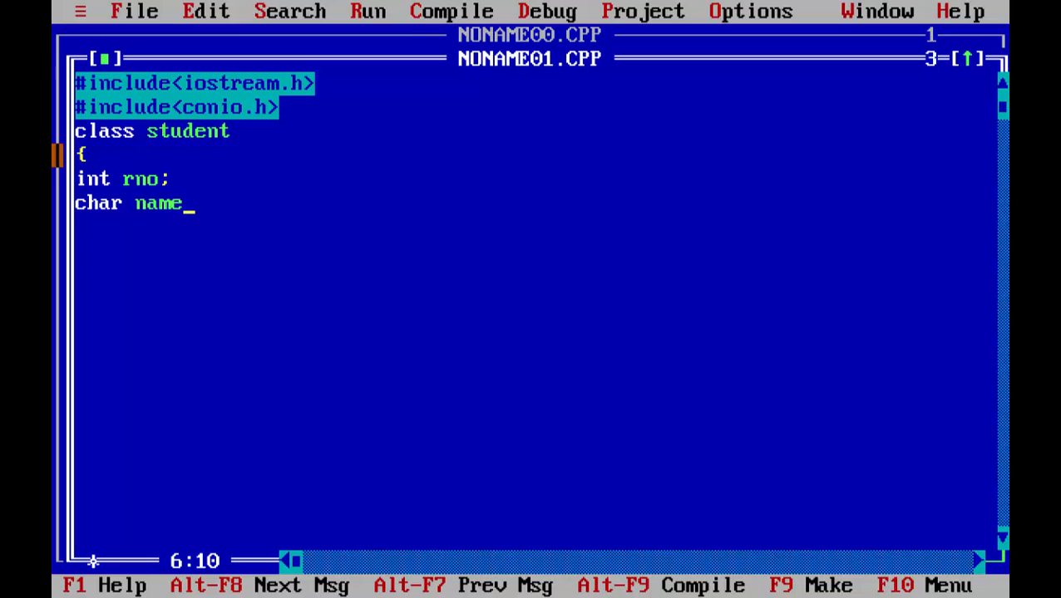
text([20])
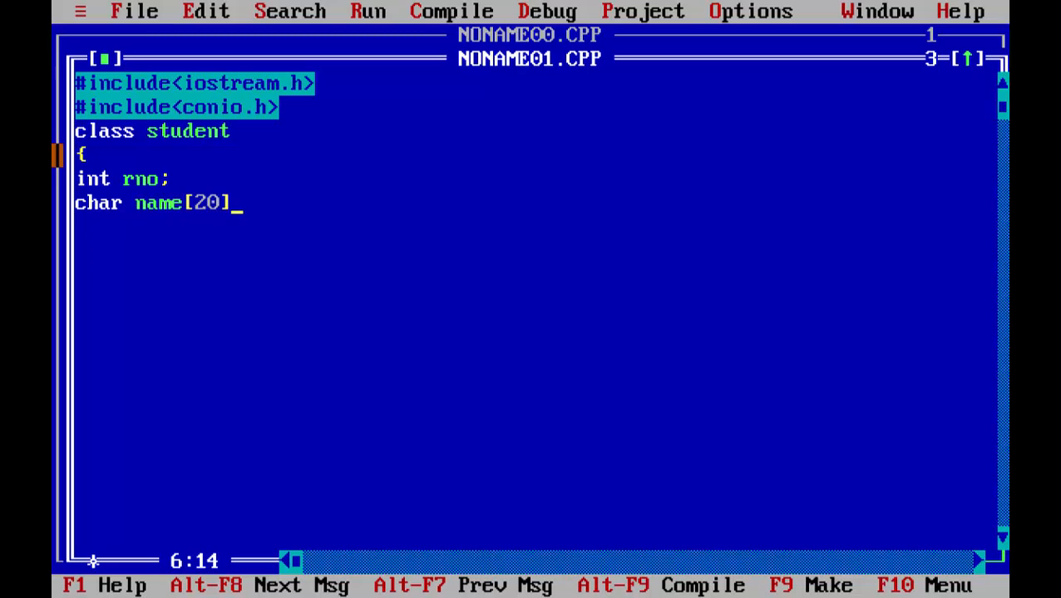
- Add public: and a student() constructor that prints the 'enter rno' prompt
text(;)
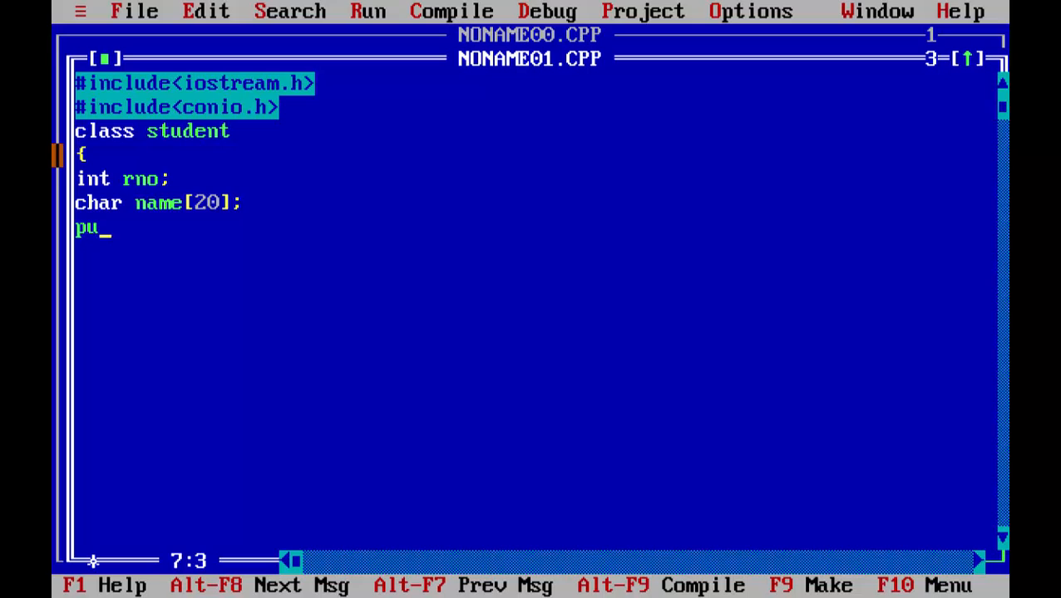
text(blic:)
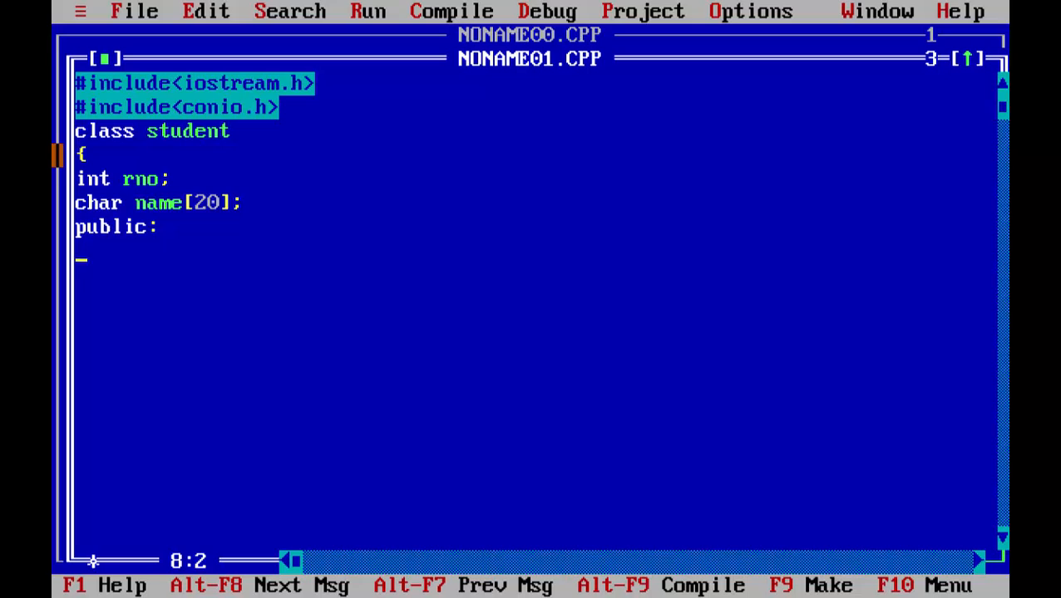
text(student ()
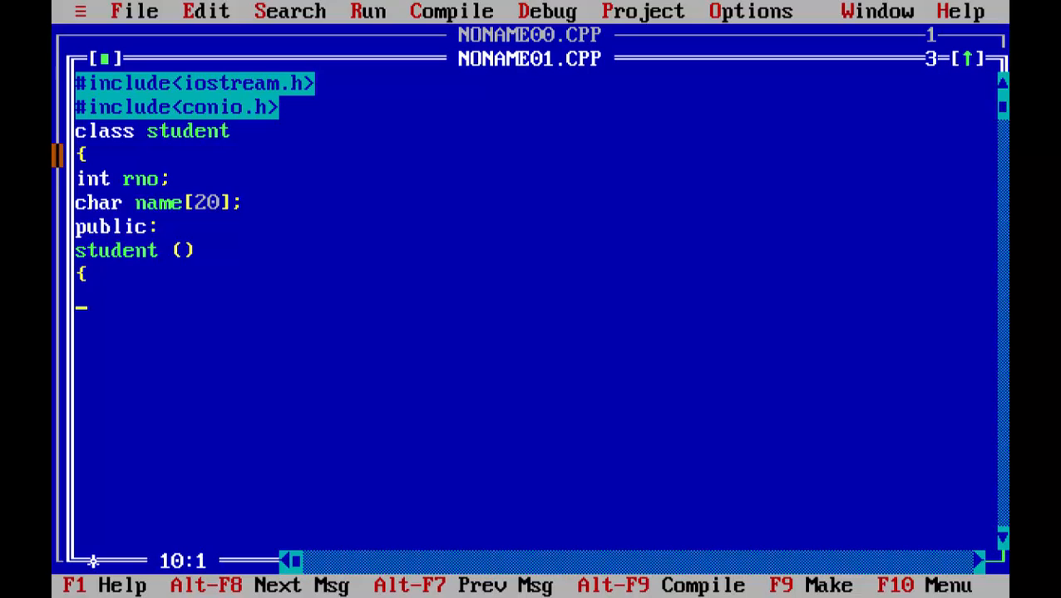
text(cout<<)
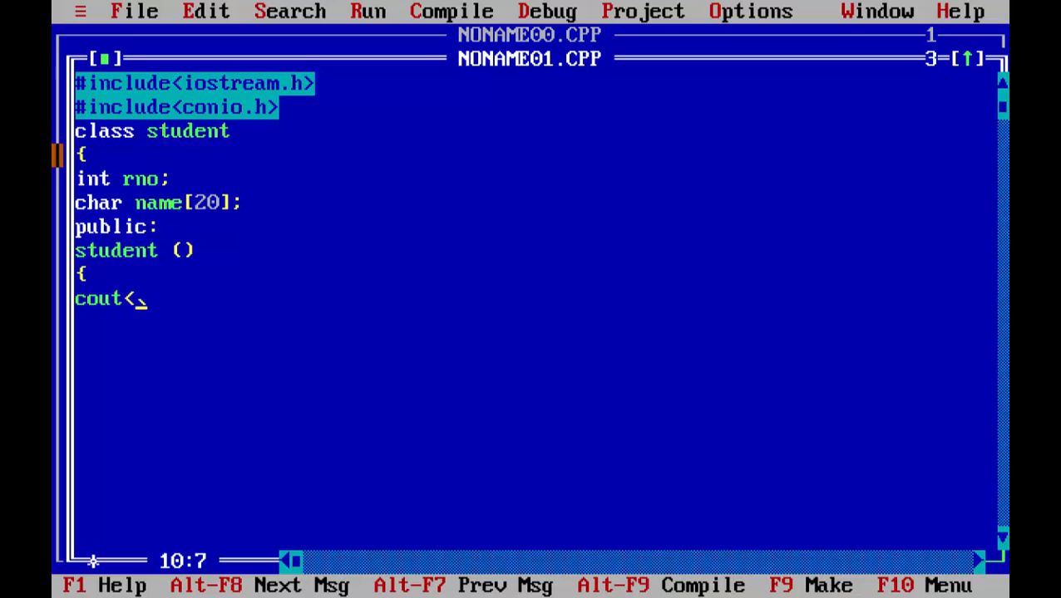
text(<"ente)
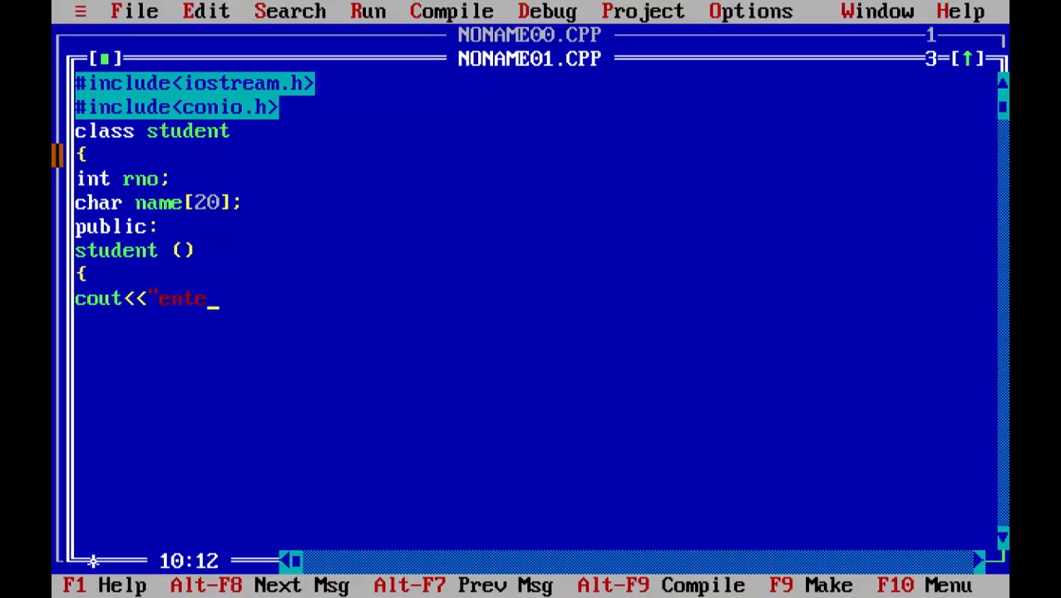
text(r rno)
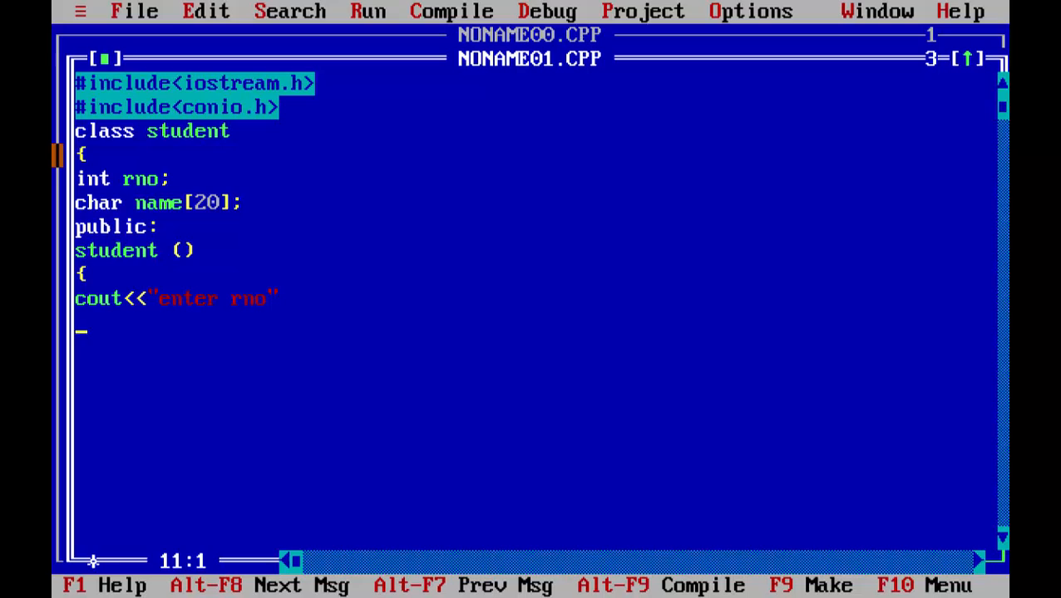
- Read rno with cin and print the 'enter name' prompt inside the constructor
text(cin>>)
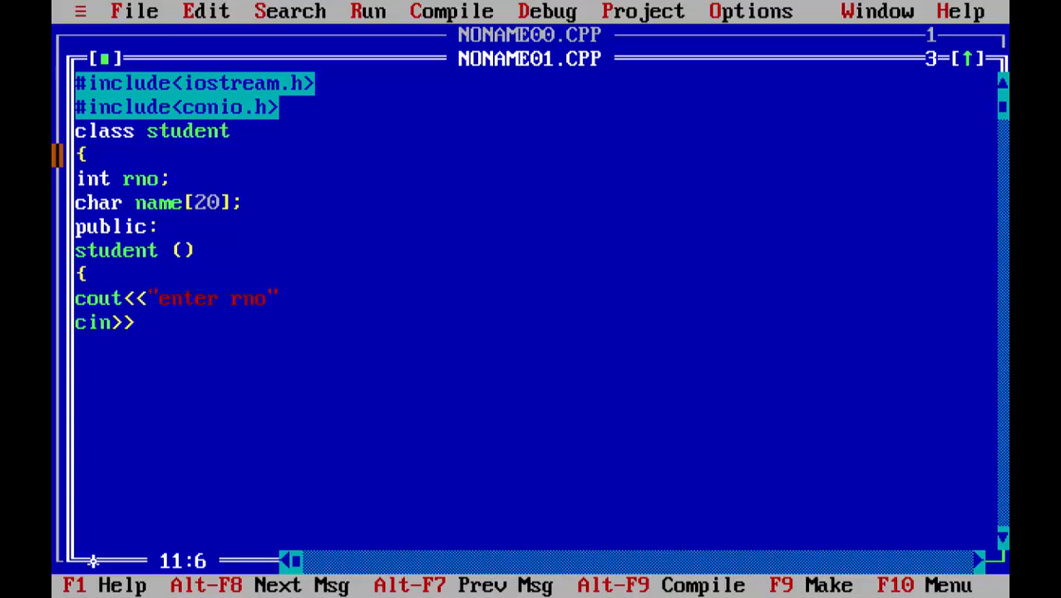
text(rno;)
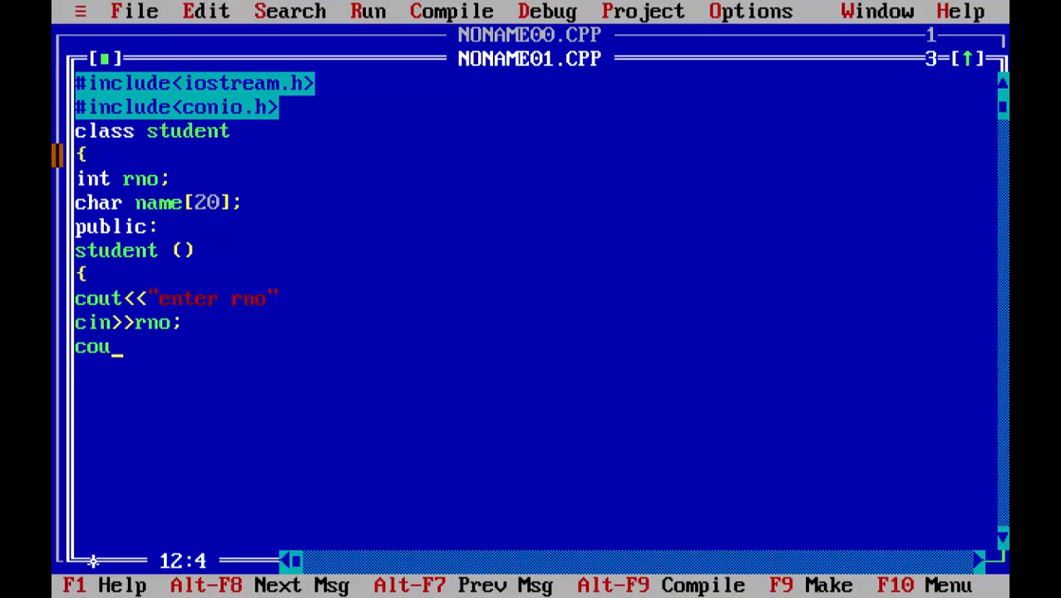
text(t<<"ent)
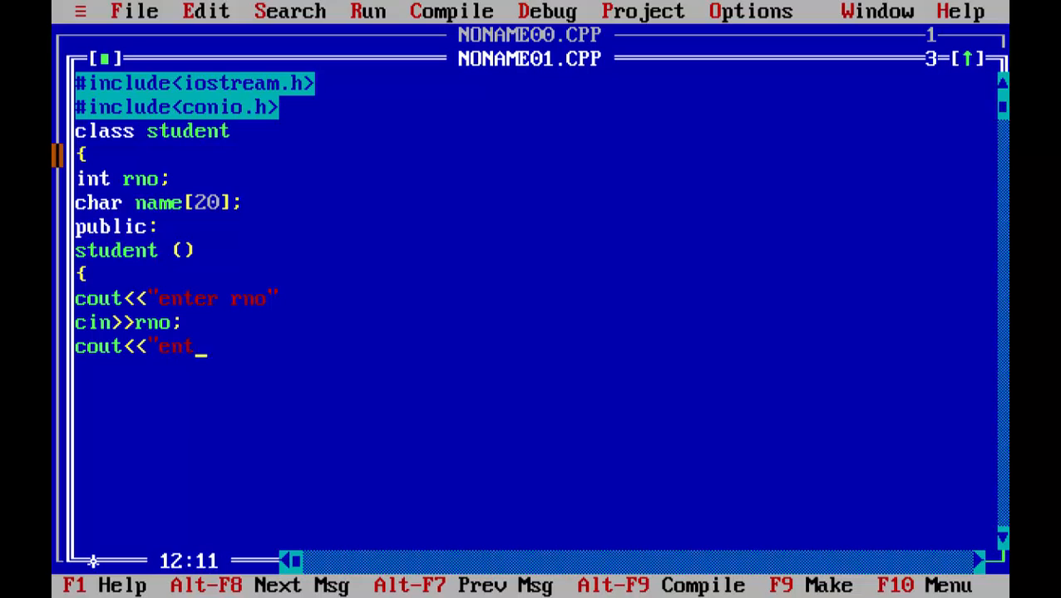
text(er name")
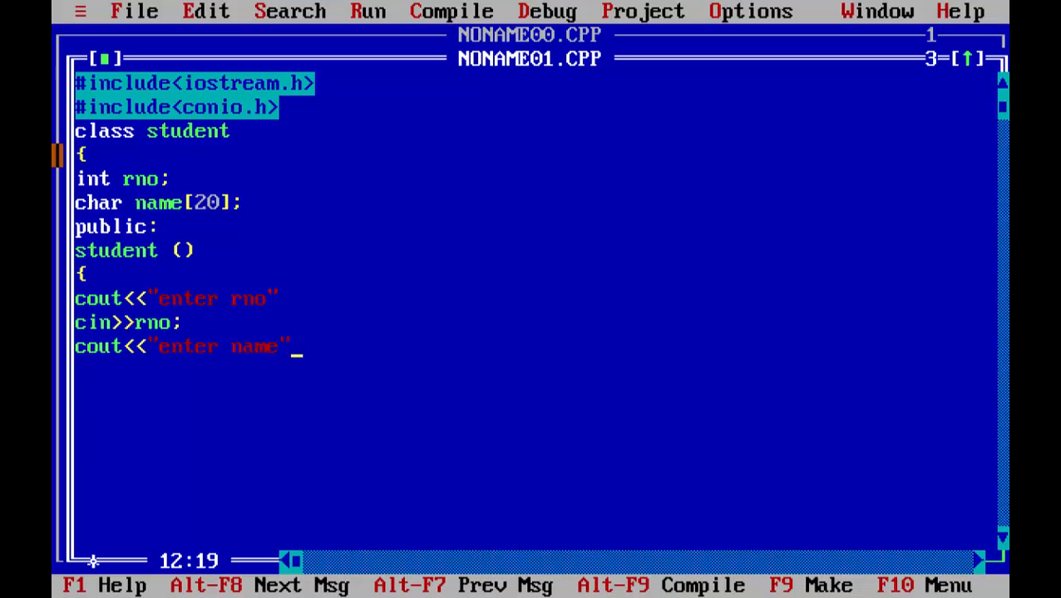
text(;)
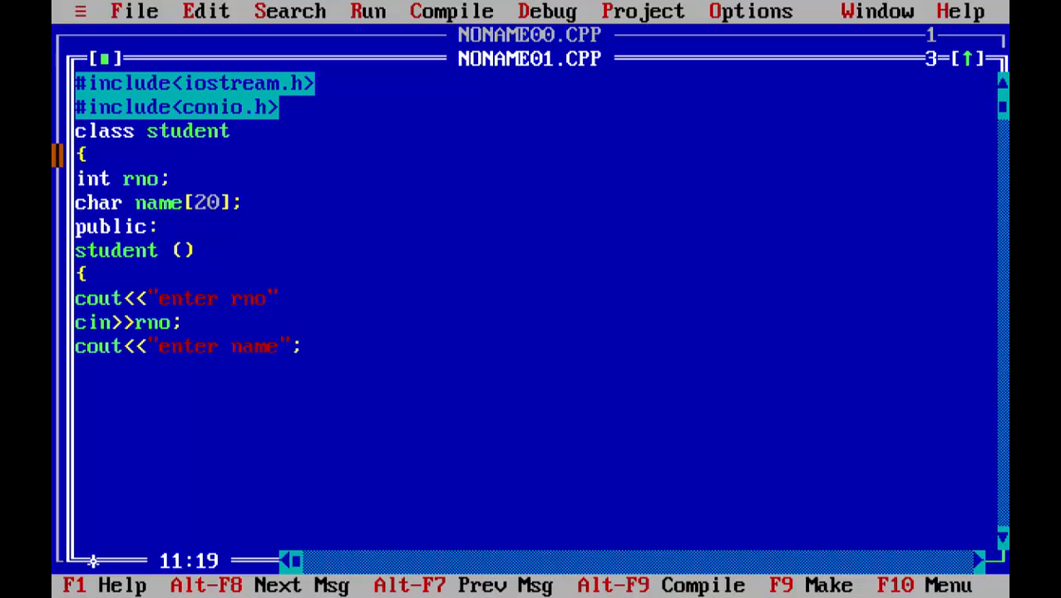
text(;)
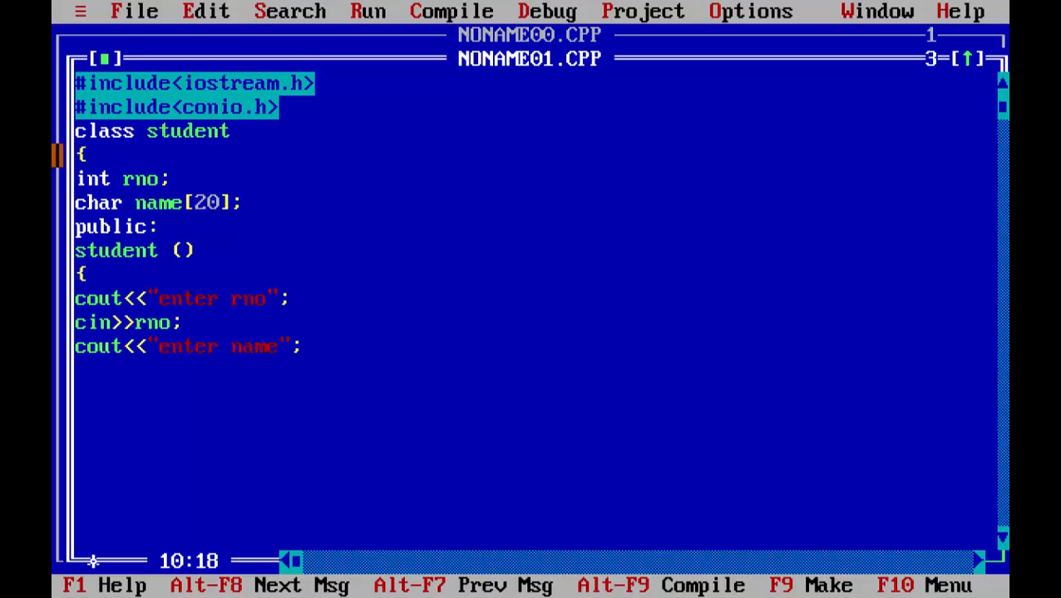
text(\n)
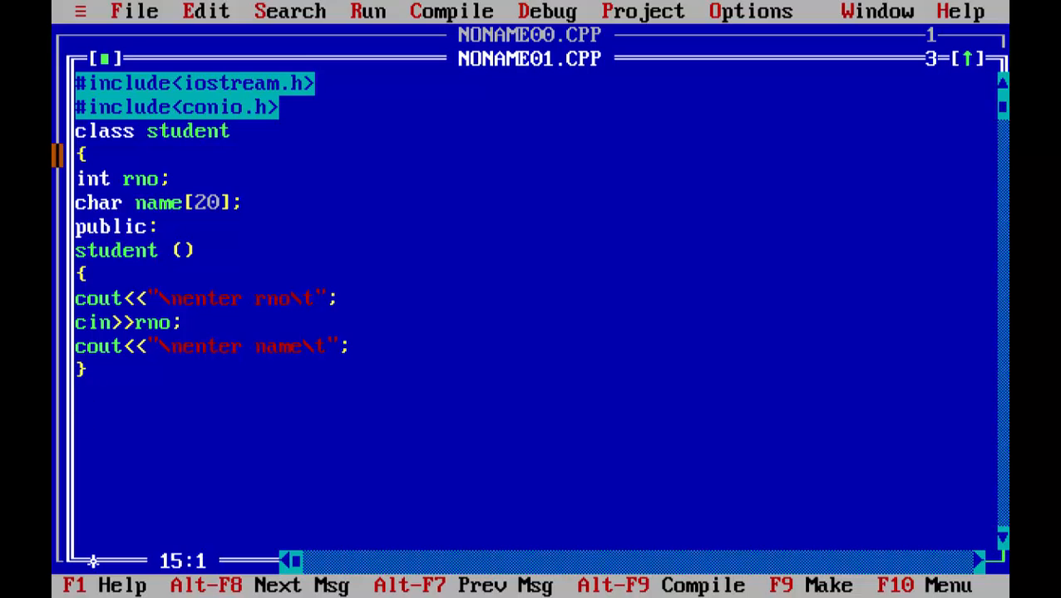
- Declare void display(); and close the student class with a brace and semicolon
text(void dis)
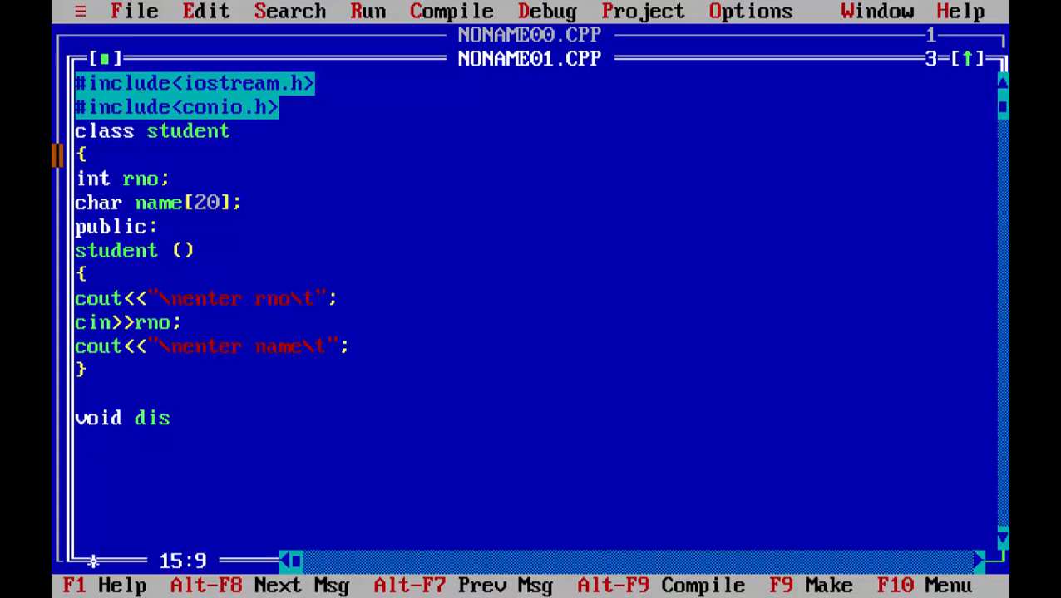
text(play)
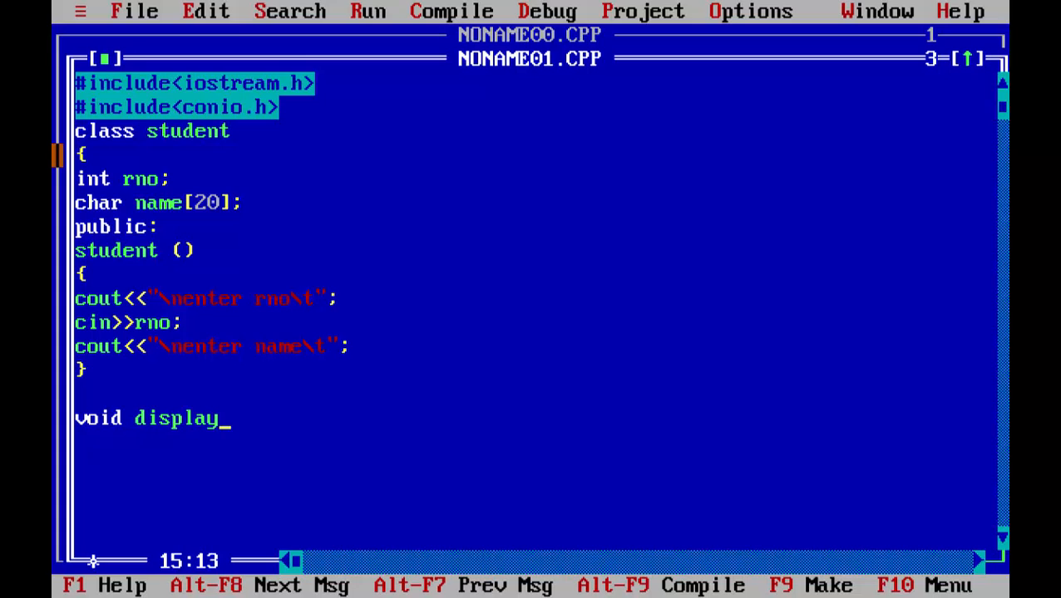
text(();)
click(534, 442)
text(})
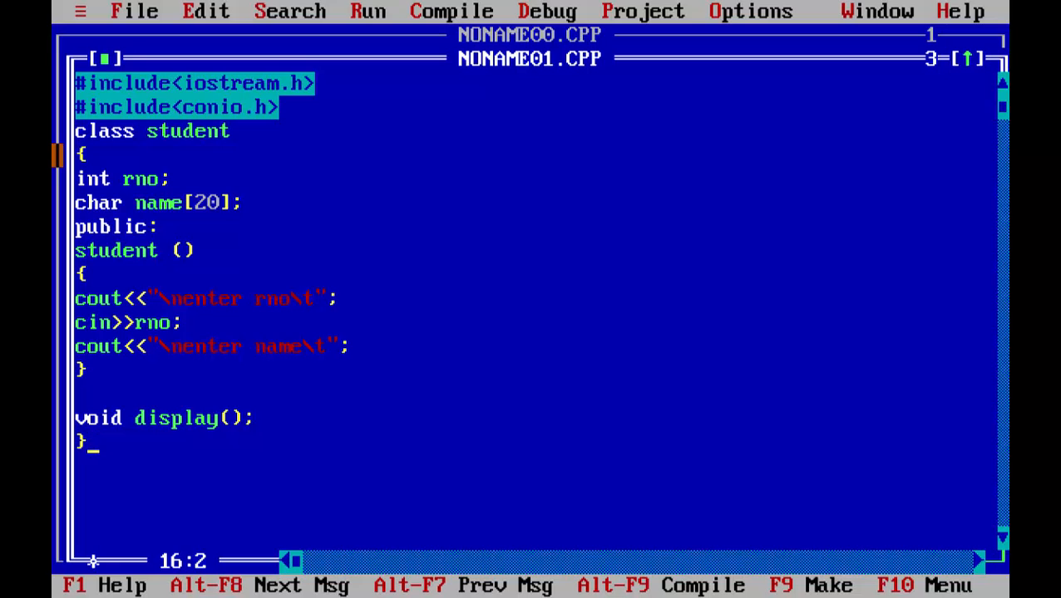
text(;)
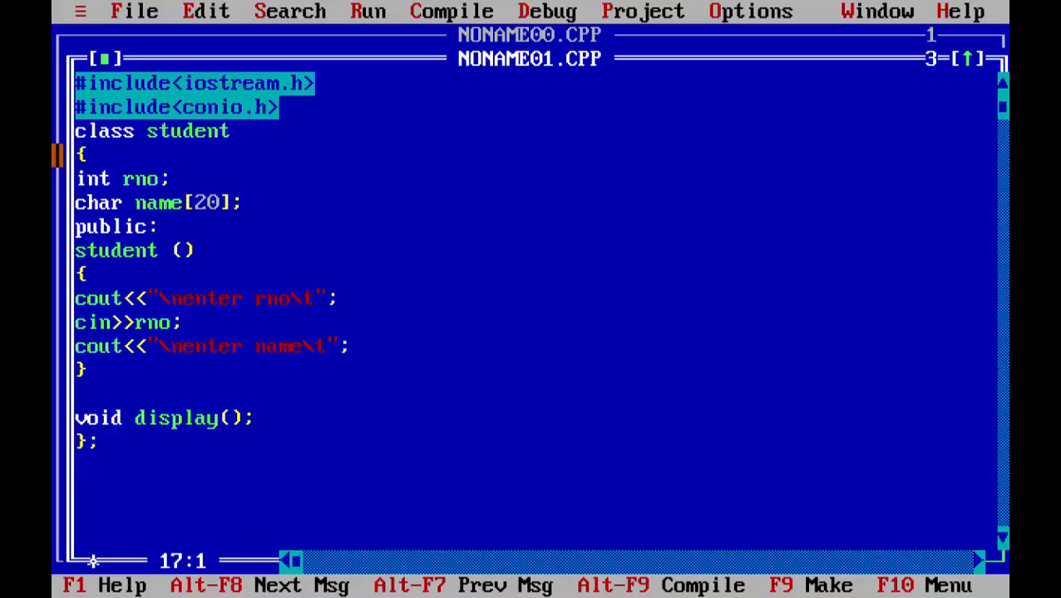
- Begin the out-of-class definition void student::display() with its opening brace
text(void)
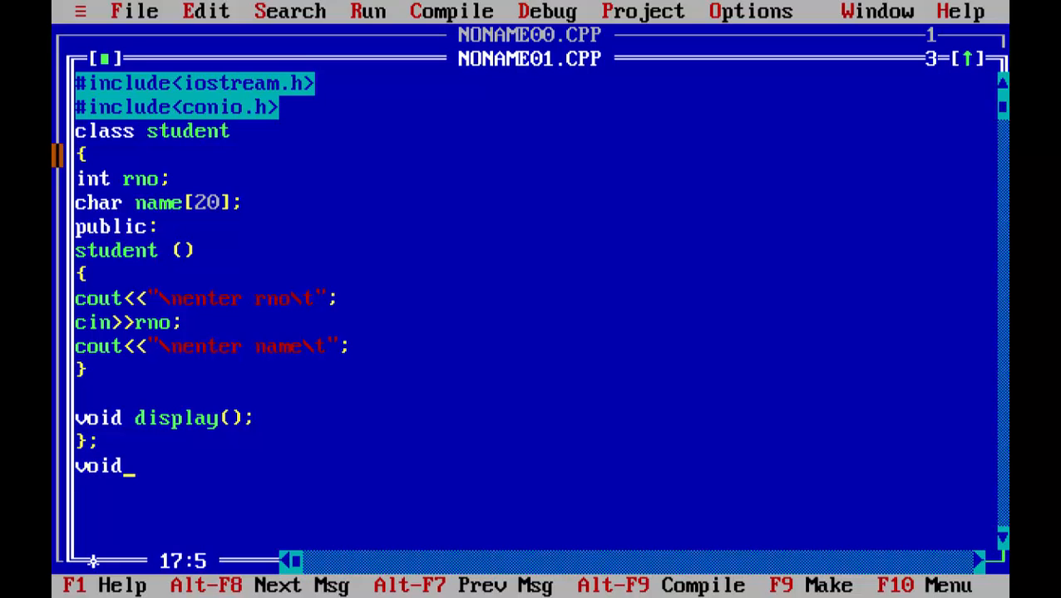
text(studen)
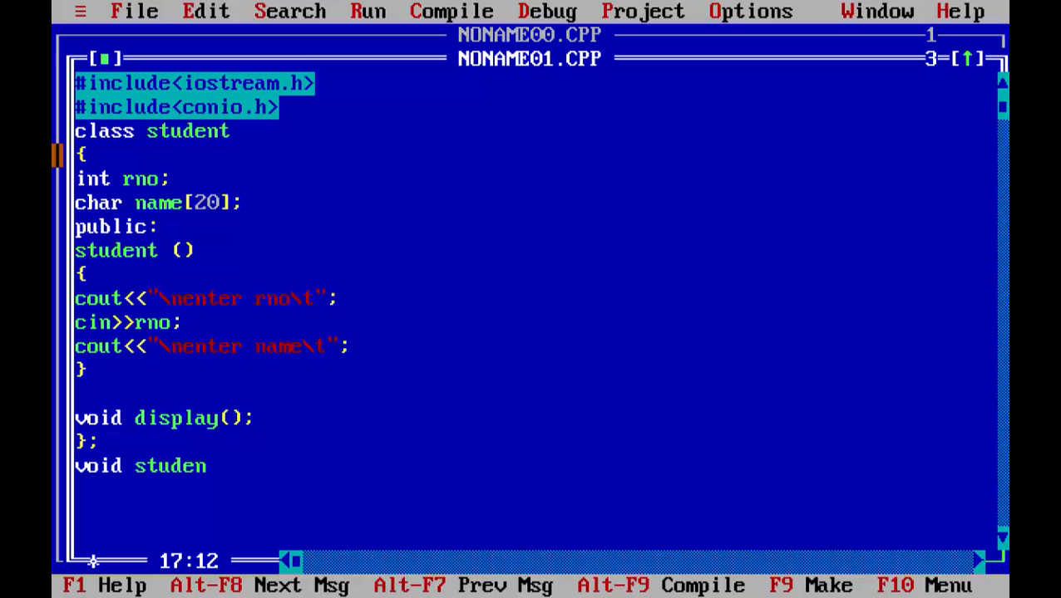
text(t::)
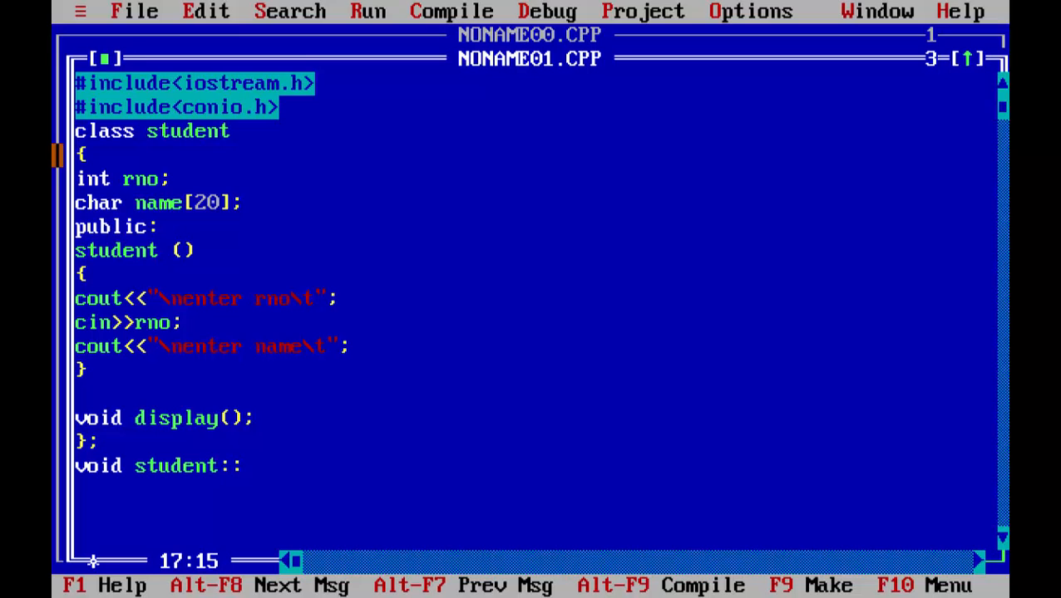
text(disp;a)
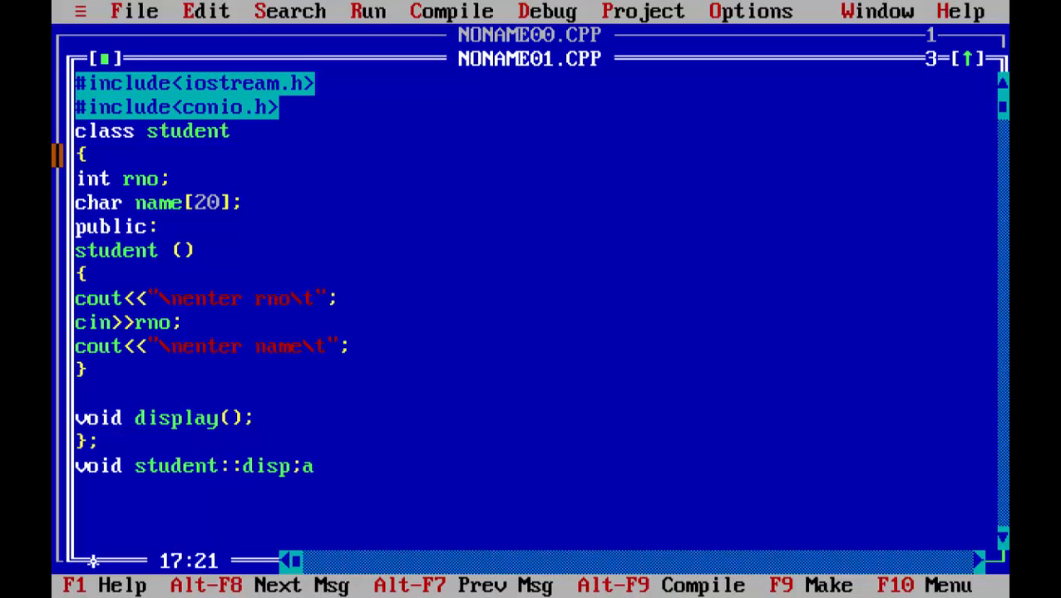
key(BackSpace)
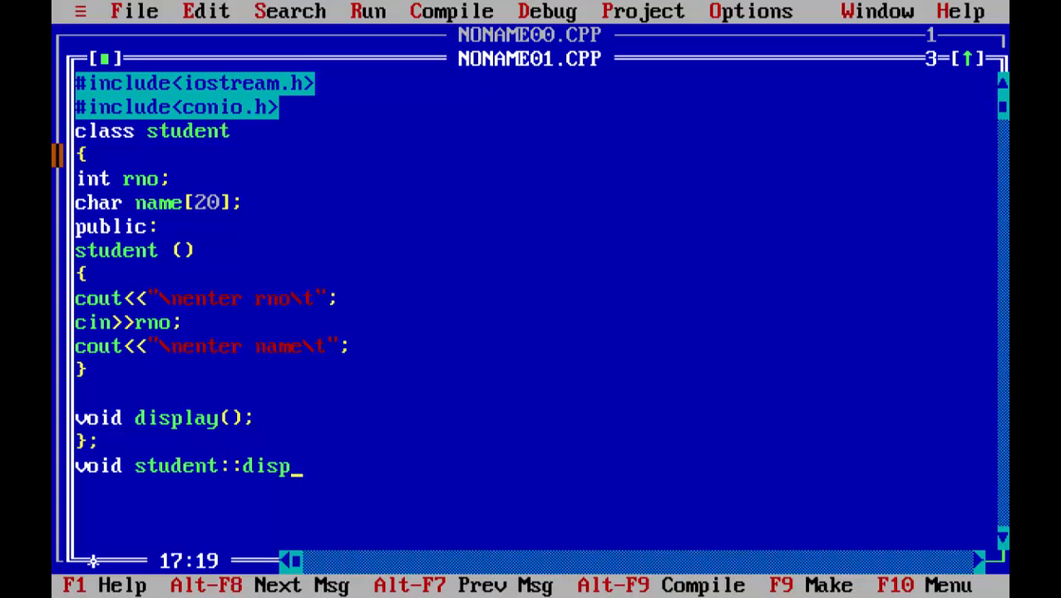
text(lay())
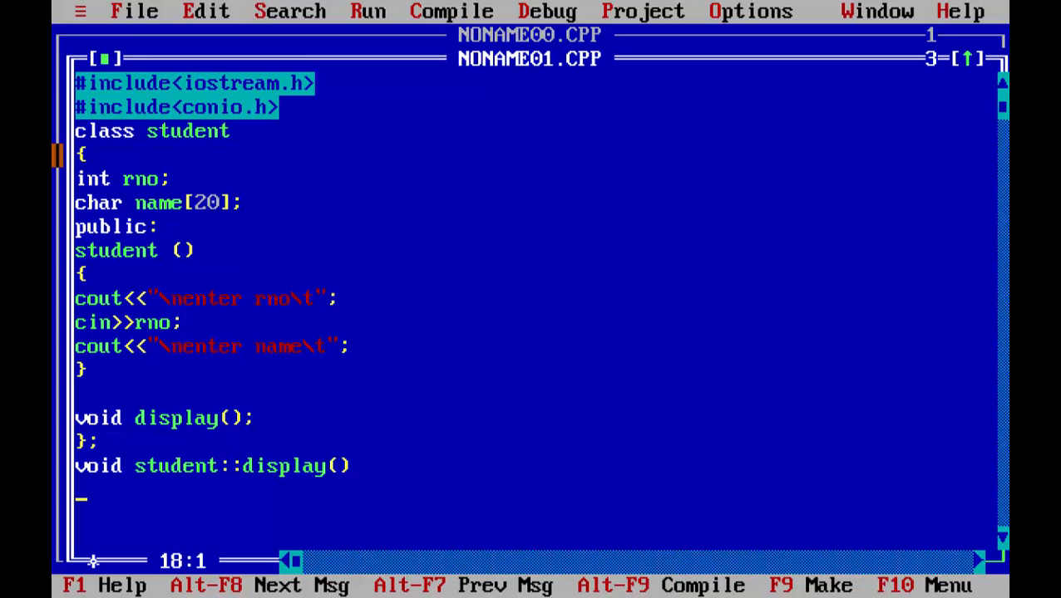
text({)
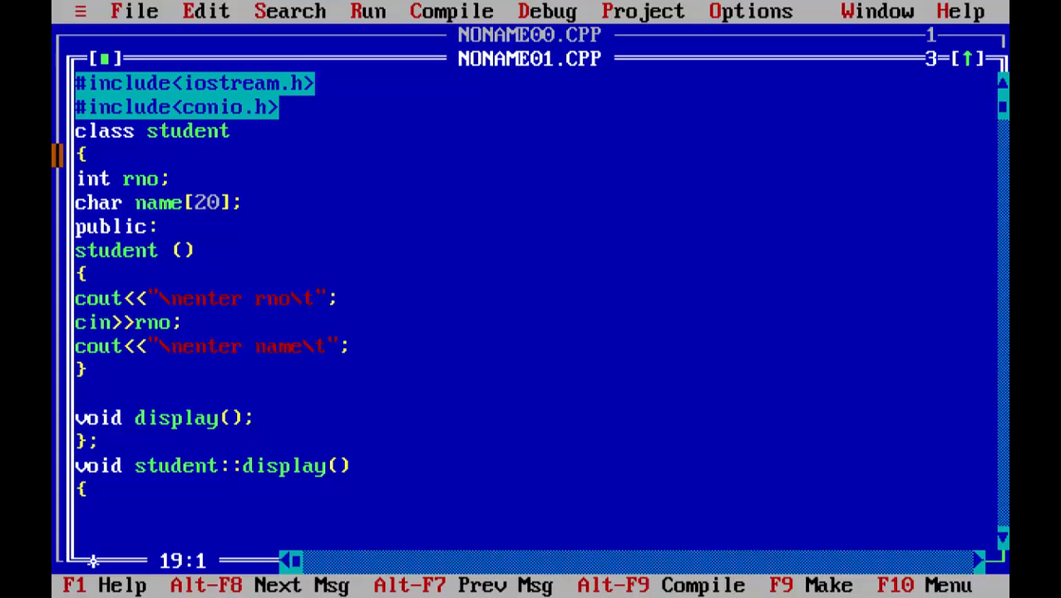
- Print 'roll no is' with rno and 'name is' with name inside display()
text(cout<<")
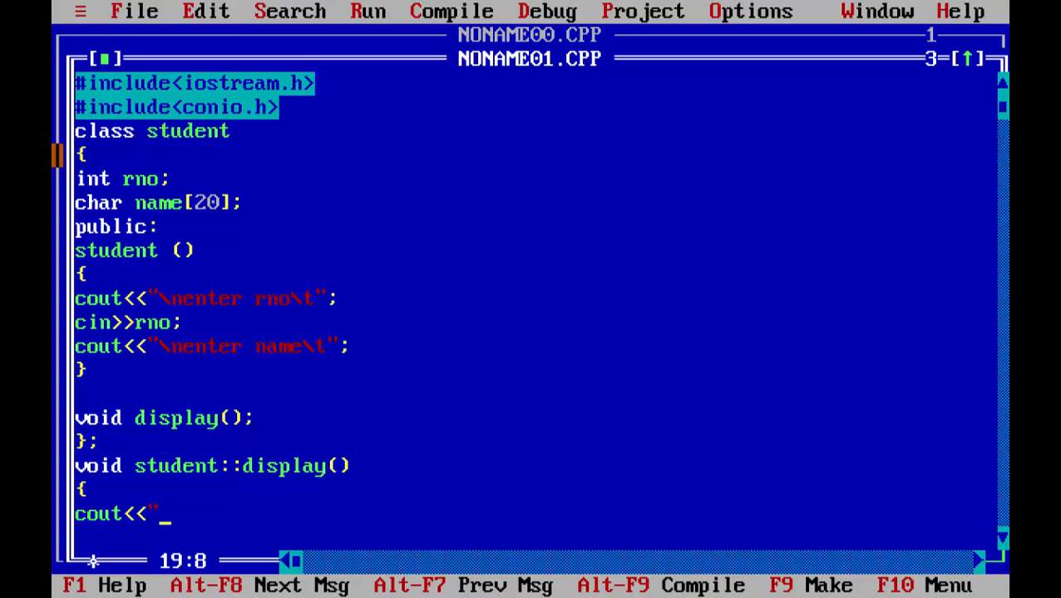
text(roll)
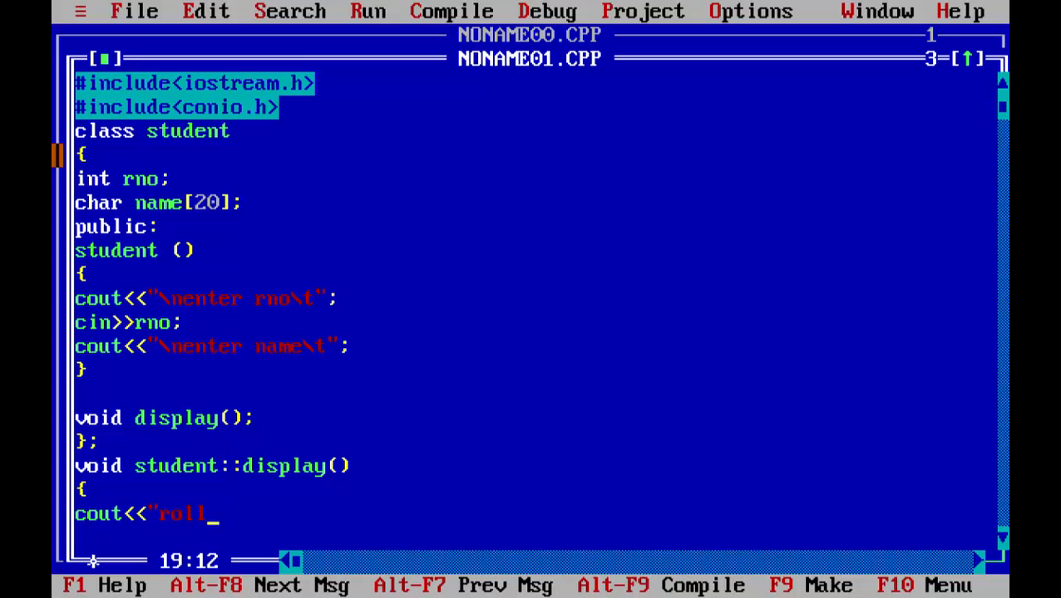
text(no is)
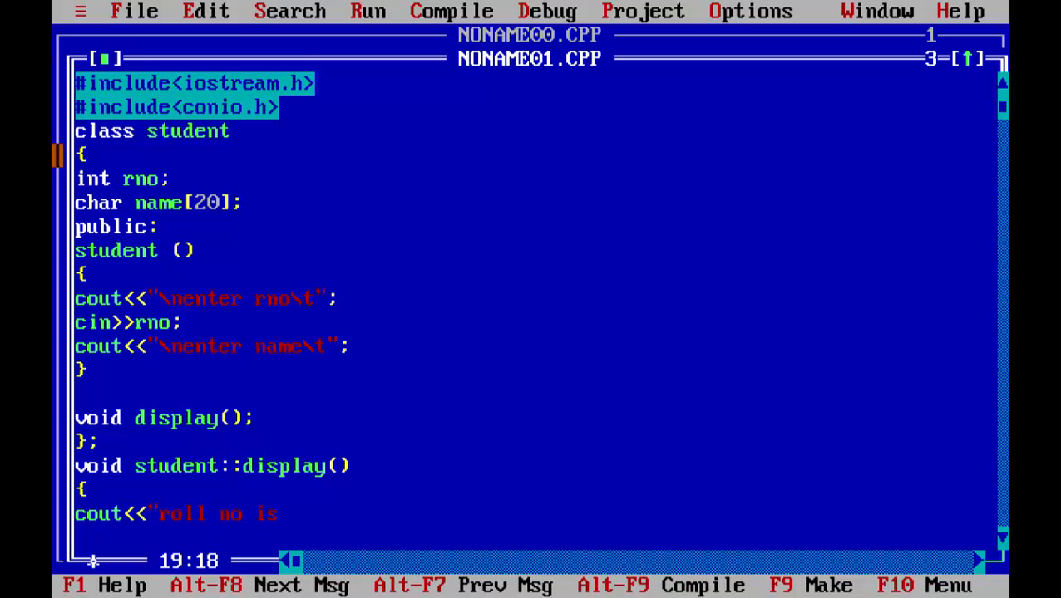
text(\t ")
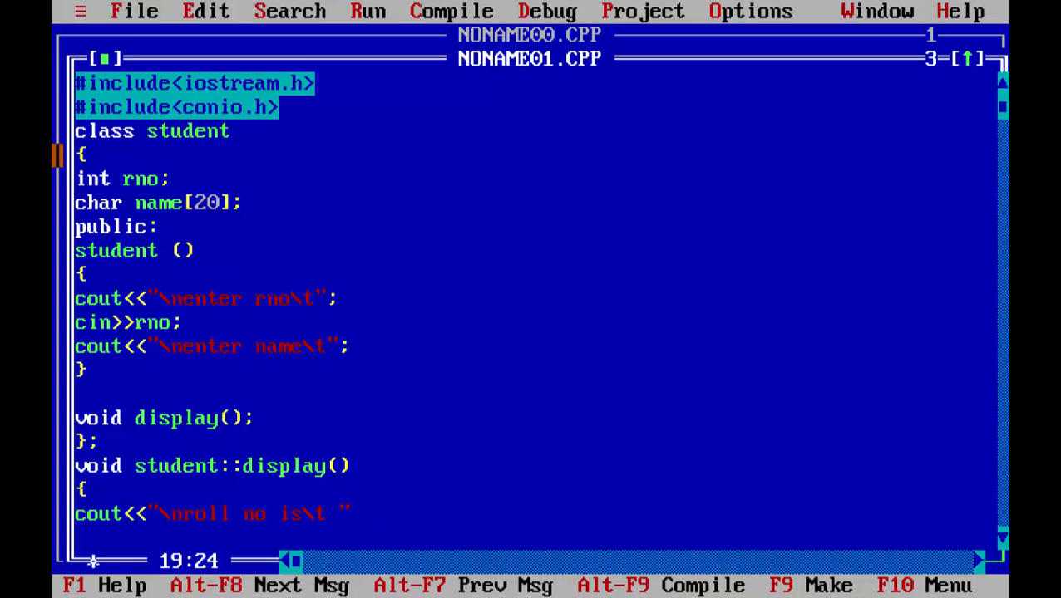
text(<<rno;)
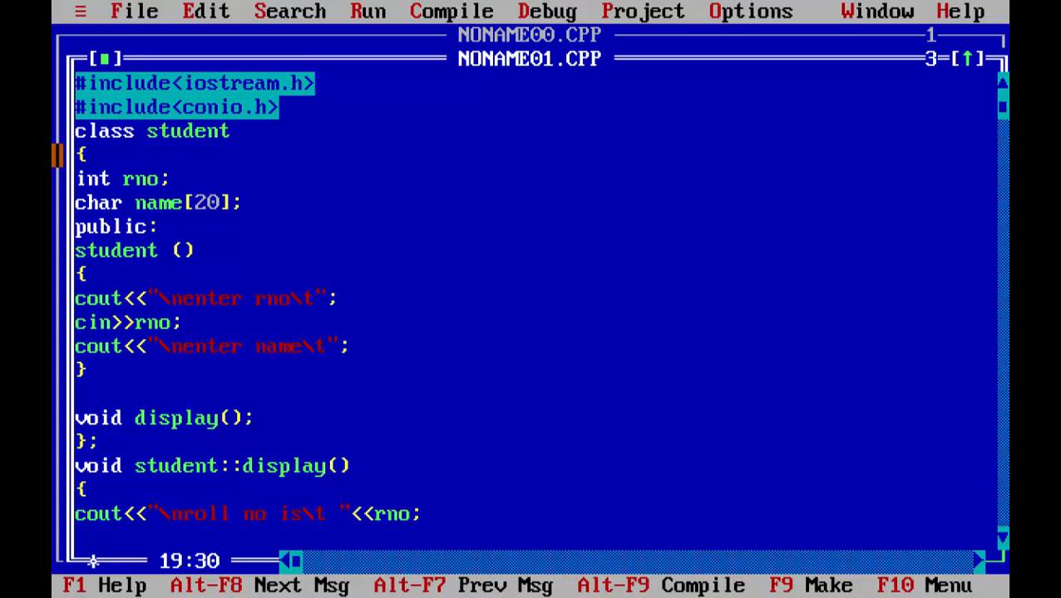
text(cout<<"\)
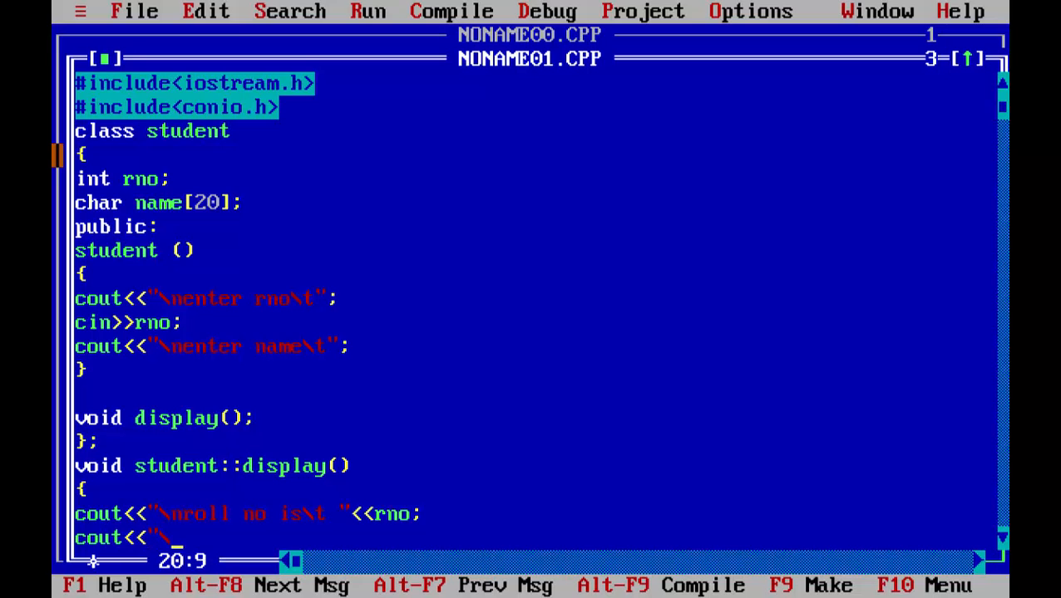
text(name is\)
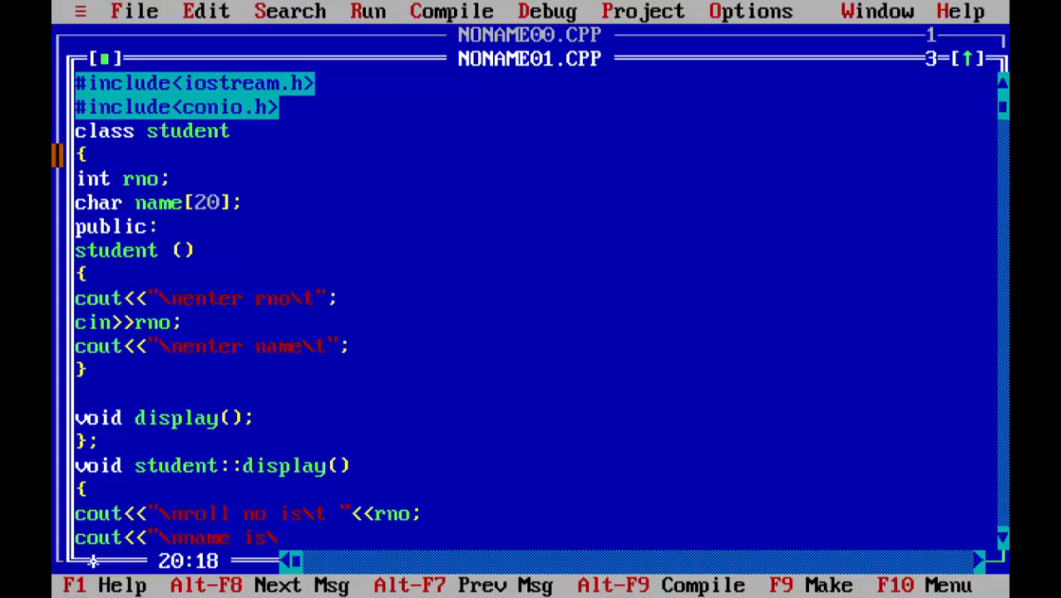
text(t"<<name;)
text(void main()
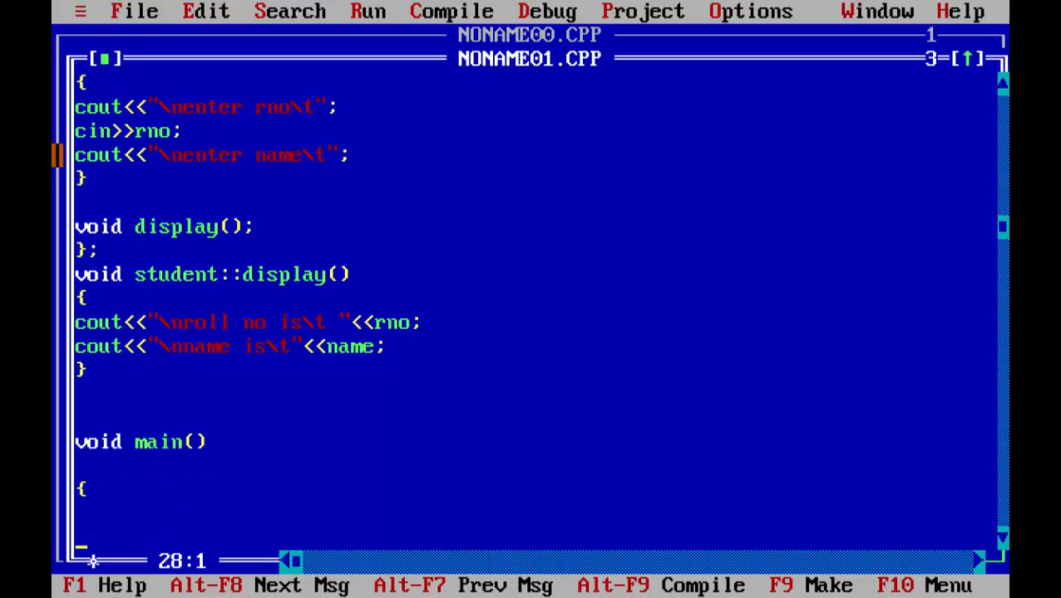
- In main(), call clrscr() and create the object student s
text(clrscr)
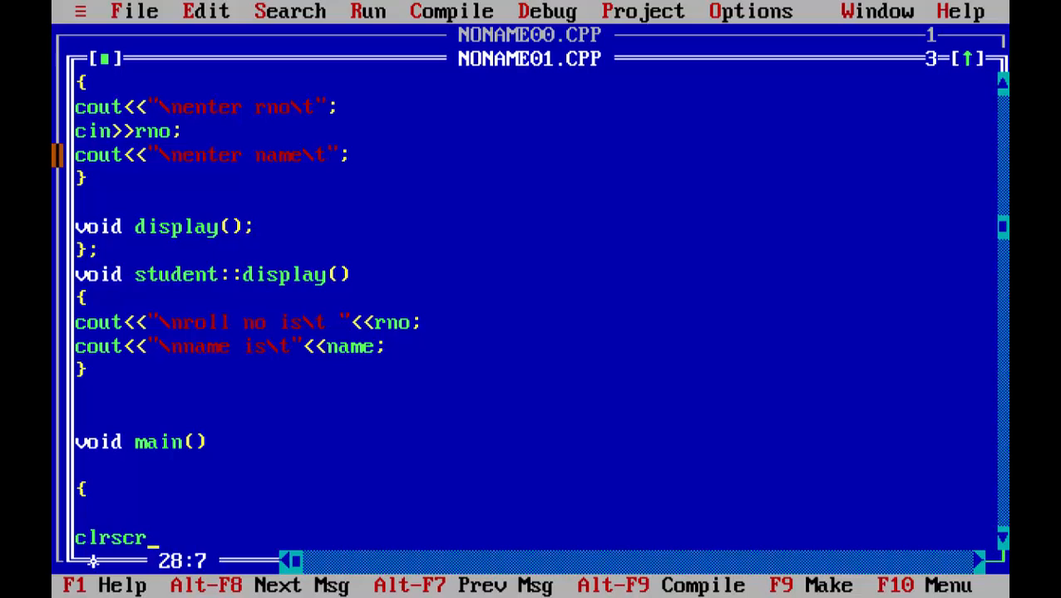
text(();)
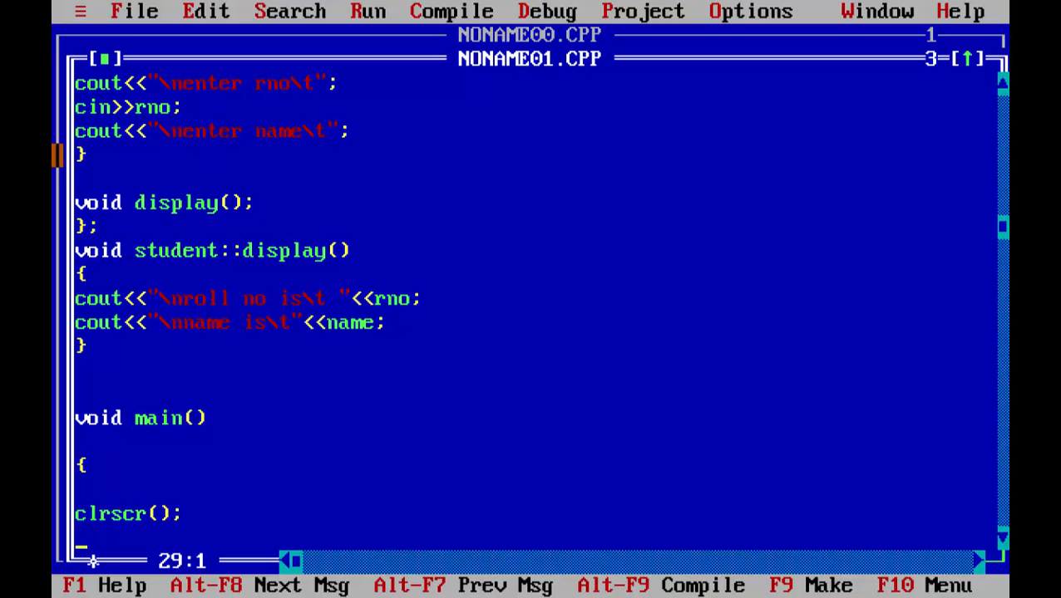
text(student)
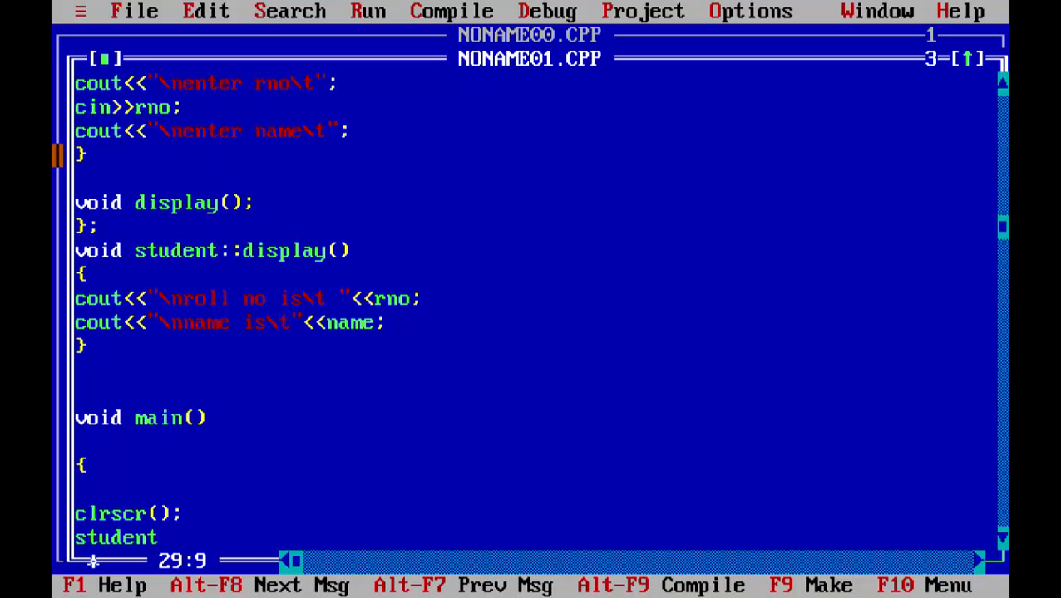
text(s)
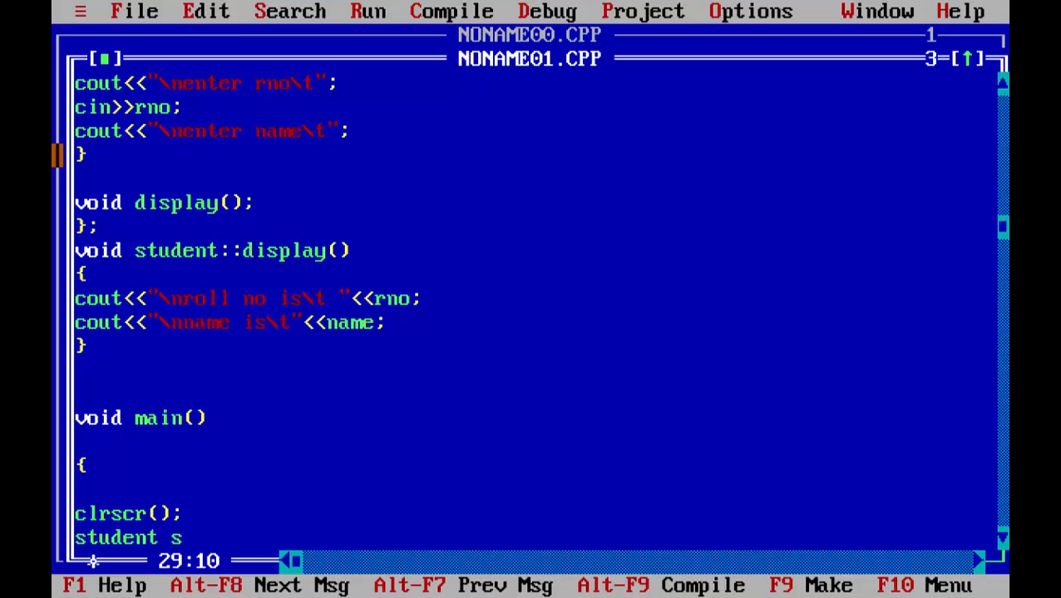
text(;)
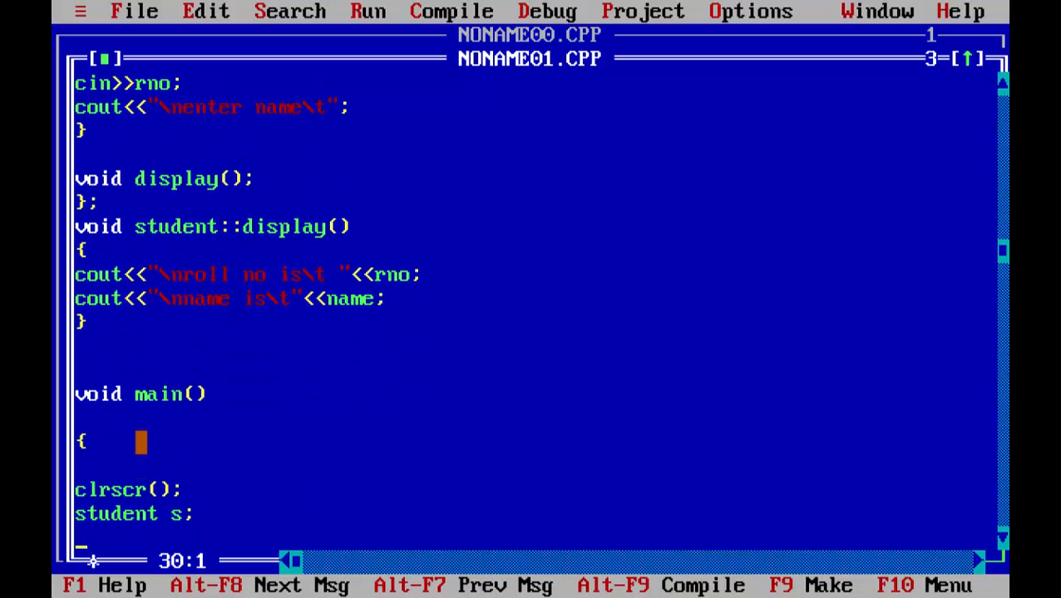
- Call s.display() and getch() to finish main()
text(s)
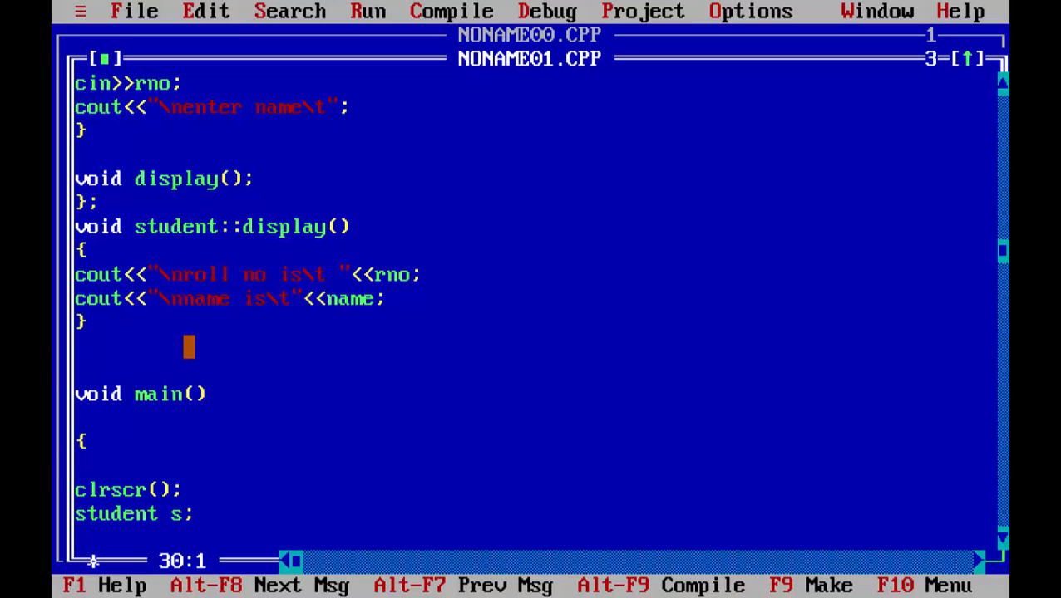
text(s)
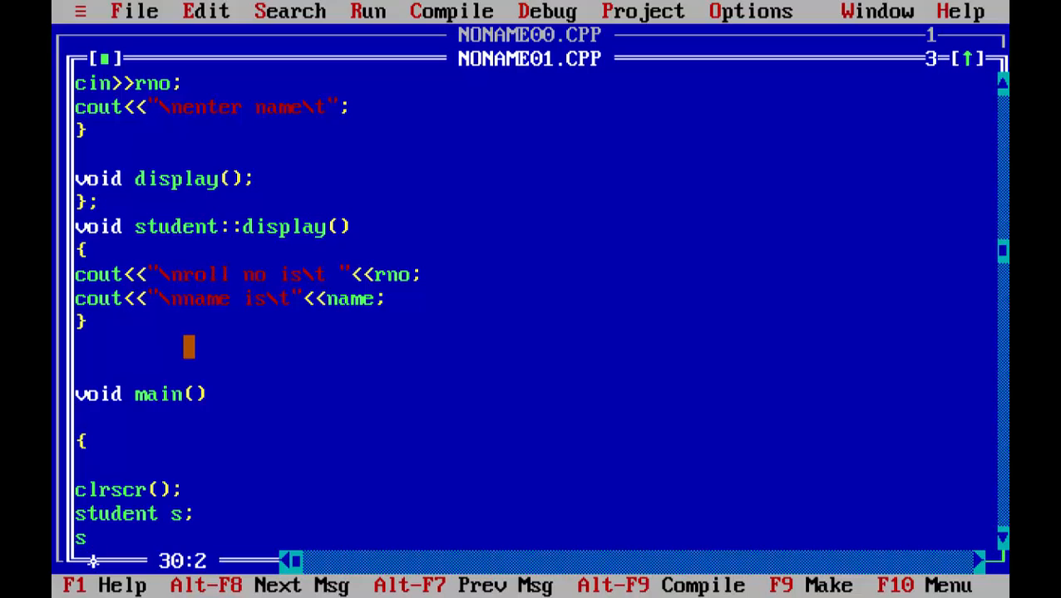
text(.display();)
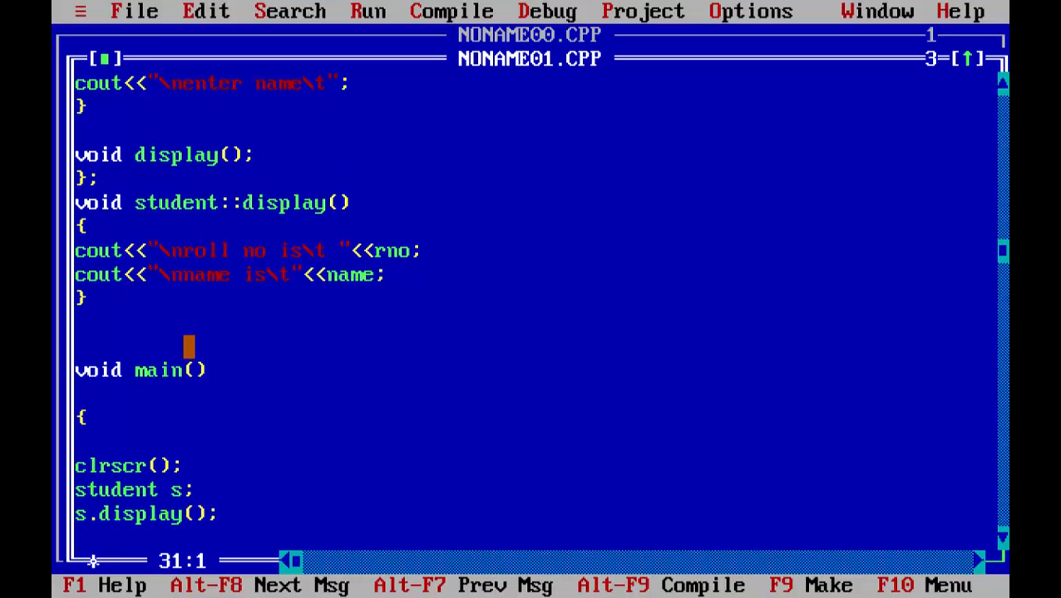
text(getch();)
text(})
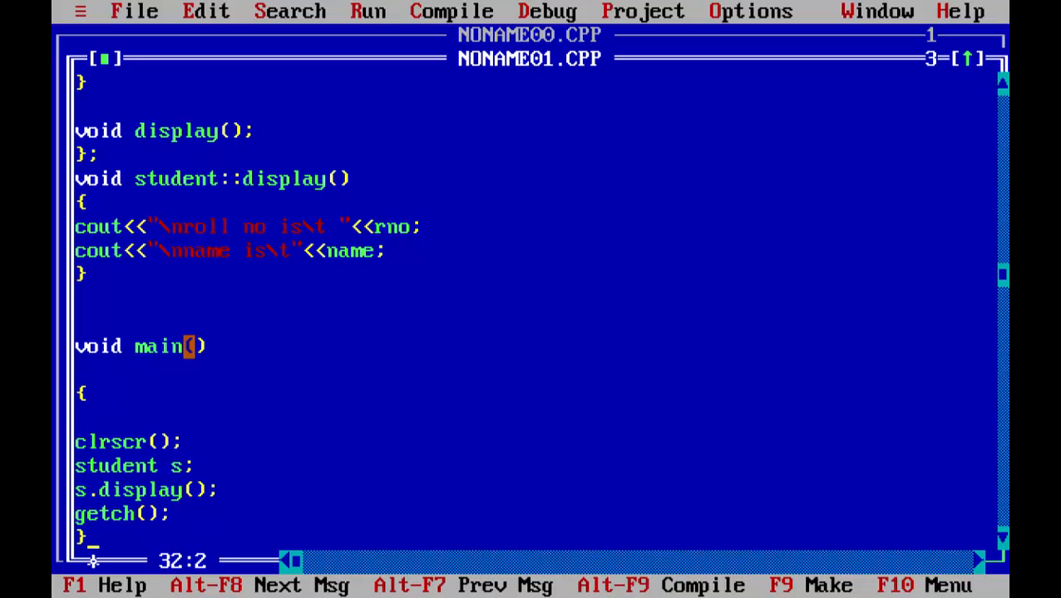
- Run the program, entering roll number 1 and name abc to see them displayed
key(Down)
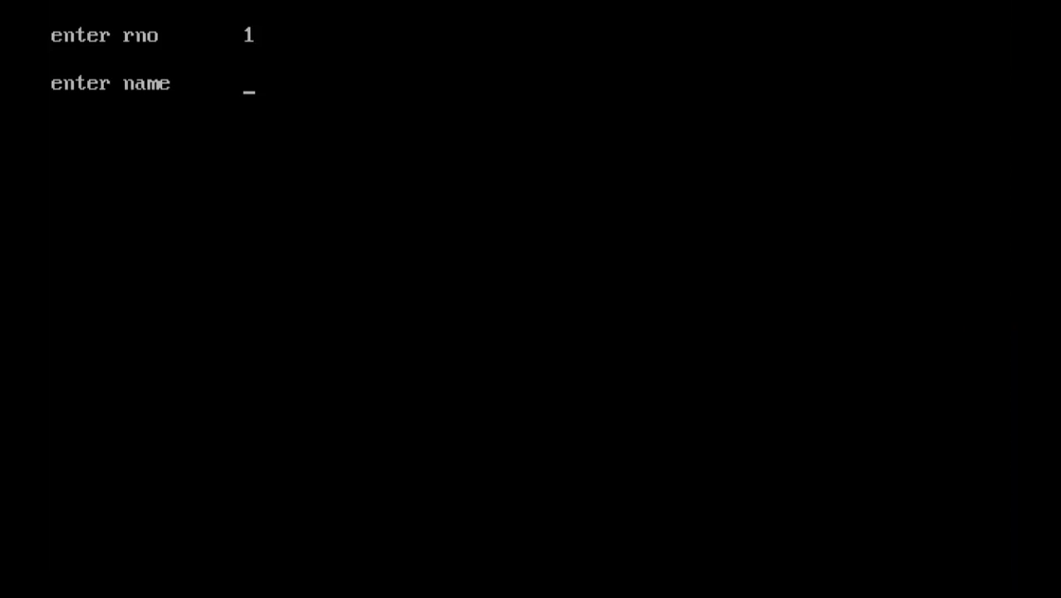
text(abc)
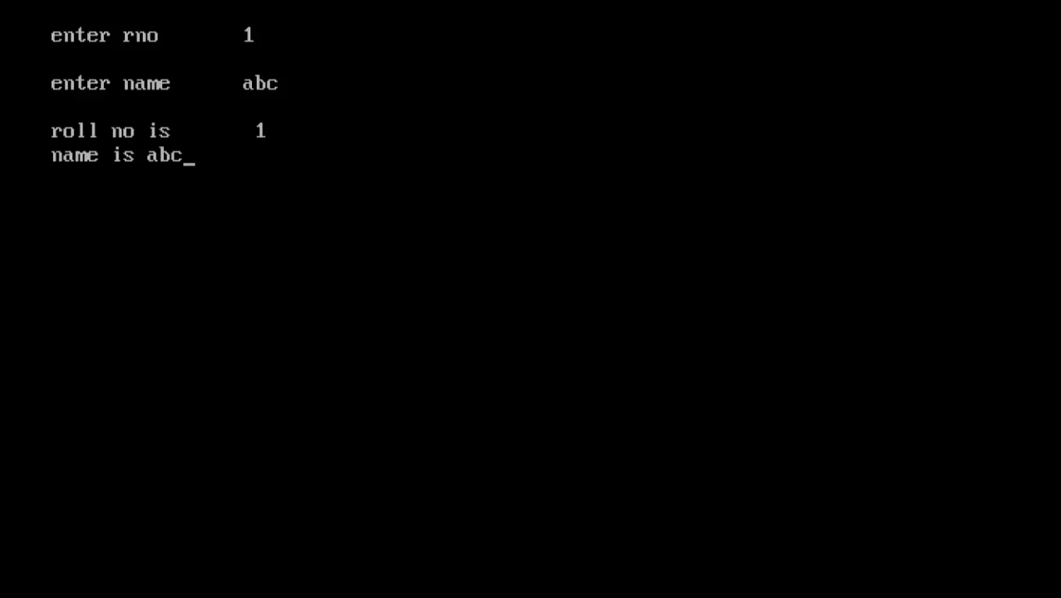